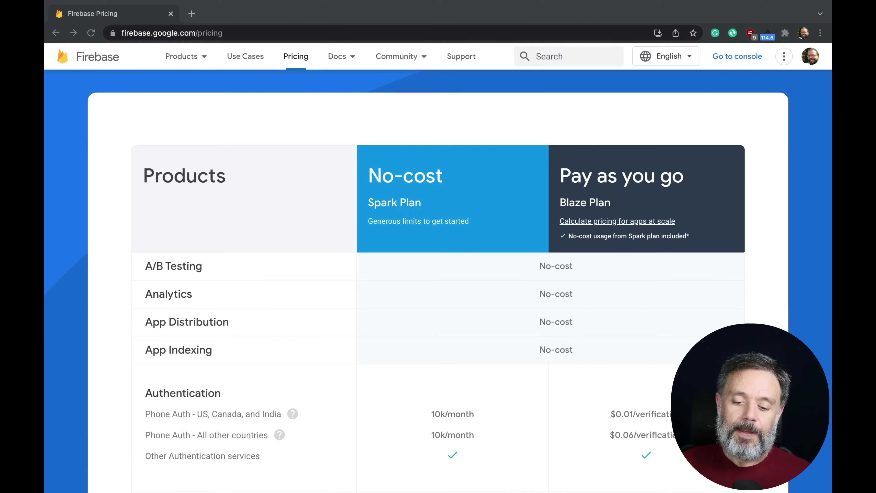
pyautogui.moveTo(310, 40)
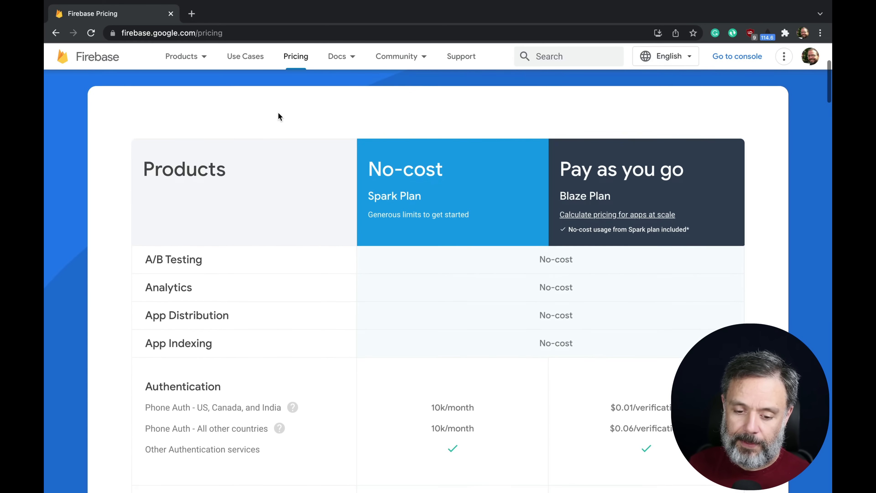
# Step: Scroll the Spark versus Blaze table from A/B Testing through Authentication to Cloud Firestore
pyautogui.scroll(-3)
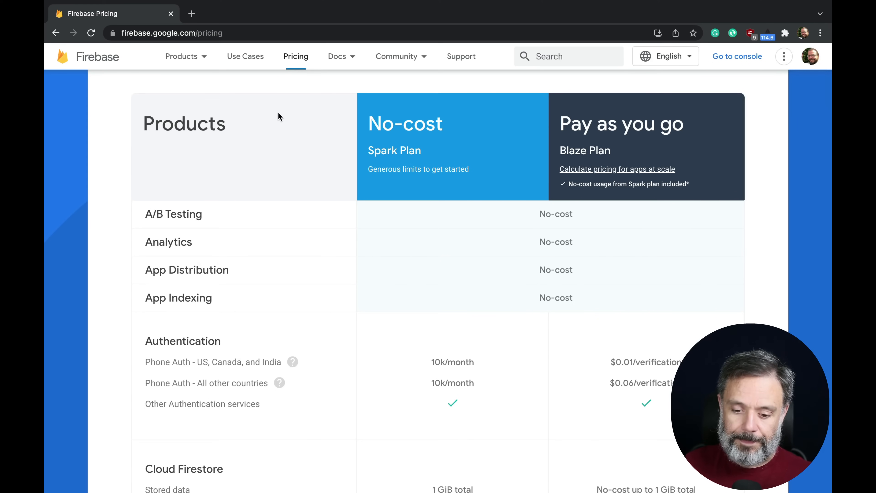
pyautogui.moveTo(202, 234)
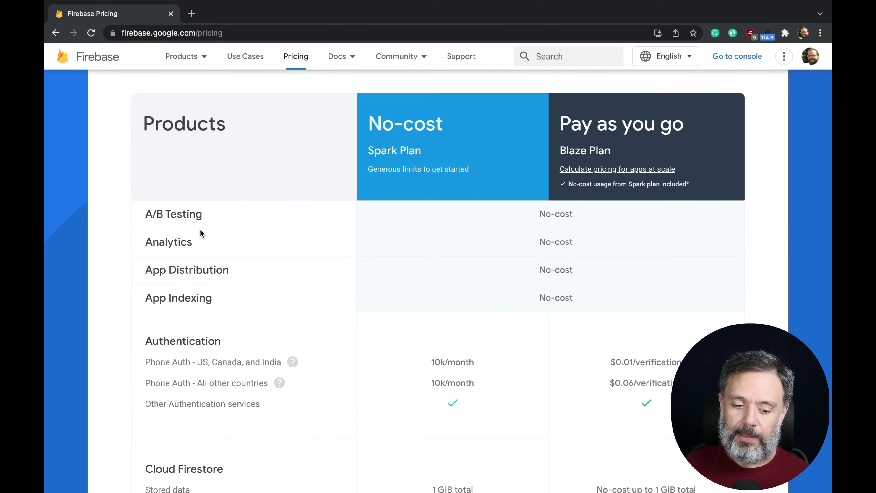
pyautogui.scroll(-3)
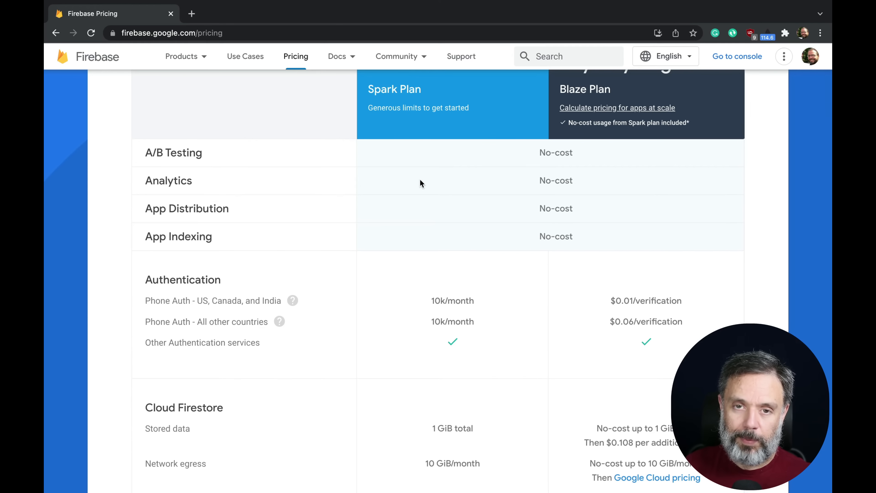
pyautogui.moveTo(219, 187)
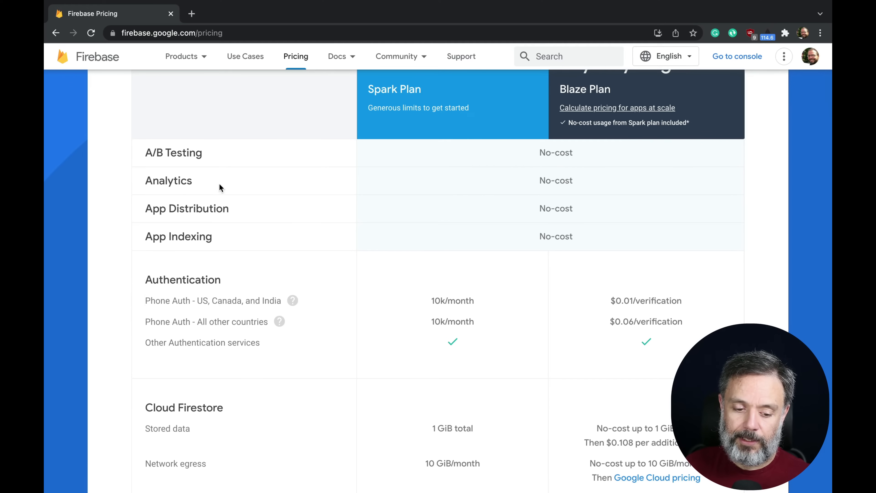
pyautogui.moveTo(229, 237)
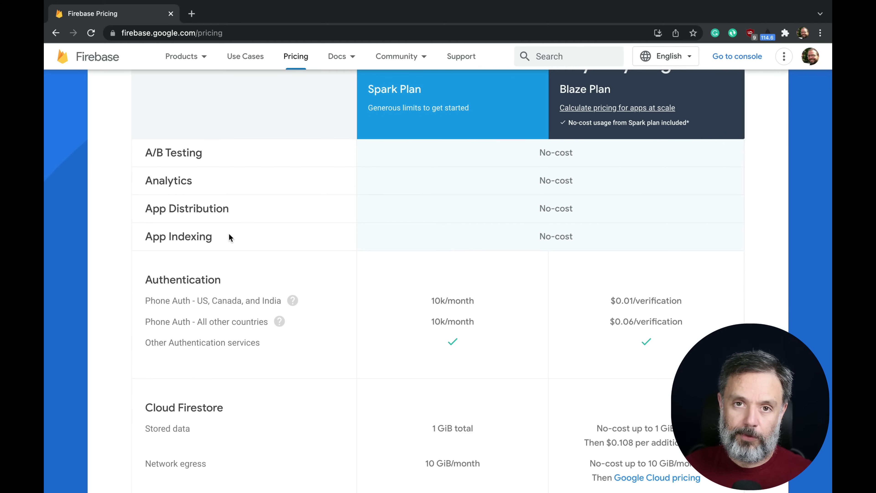
pyautogui.scroll(-3)
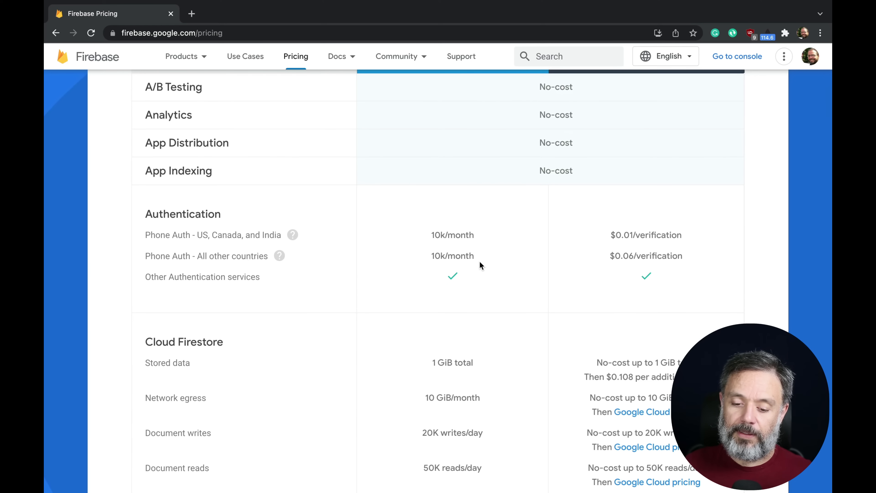
pyautogui.moveTo(450, 235)
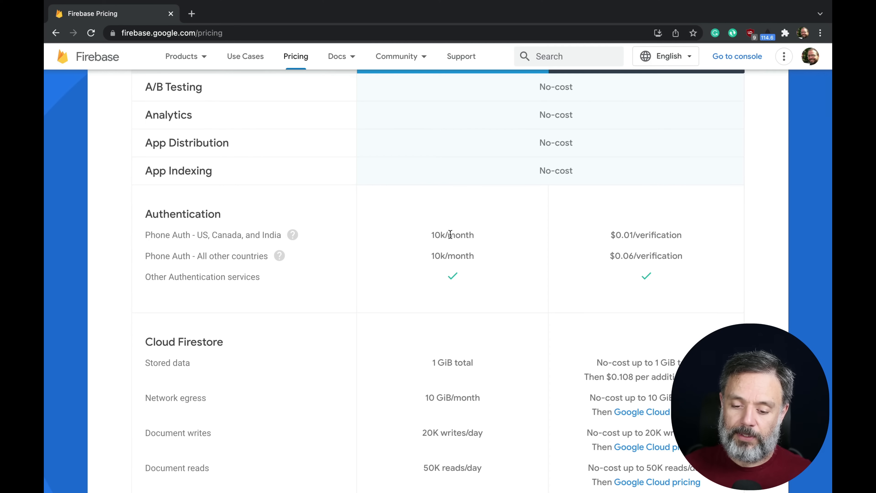
pyautogui.scroll(3)
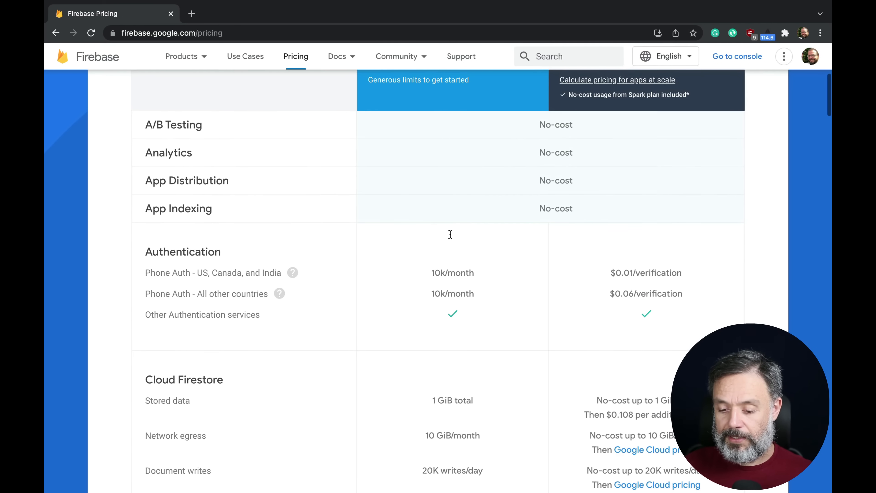
pyautogui.moveTo(646, 284)
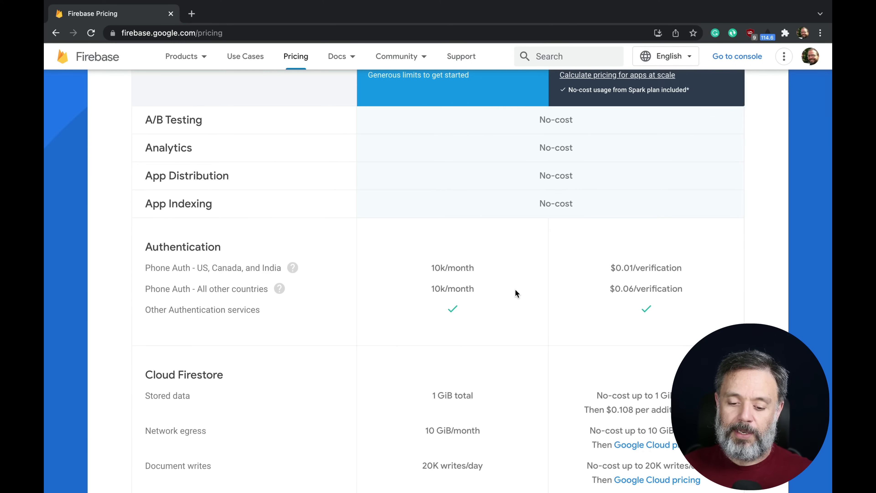
pyautogui.moveTo(450, 281)
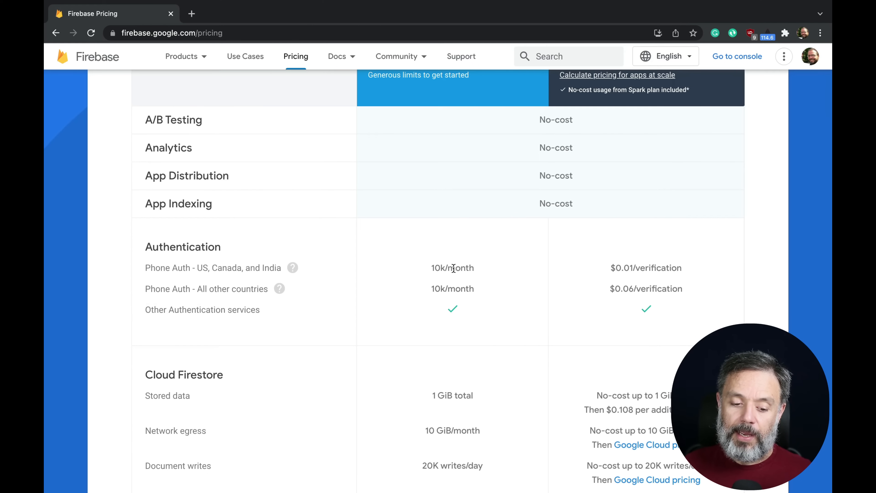
pyautogui.scroll(-3)
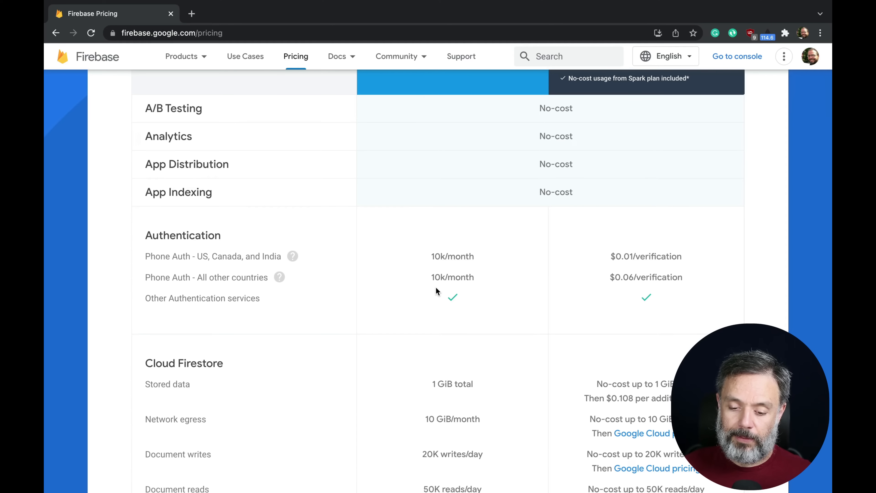
# Step: Scroll through Firestore's storage, egress, write, read and 20K daily delete limits to Cloud Functions
pyautogui.scroll(-3)
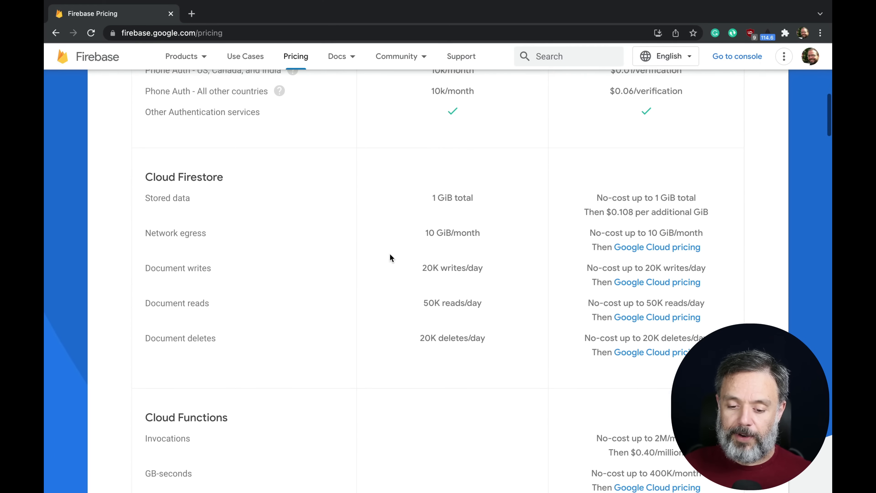
pyautogui.moveTo(519, 383)
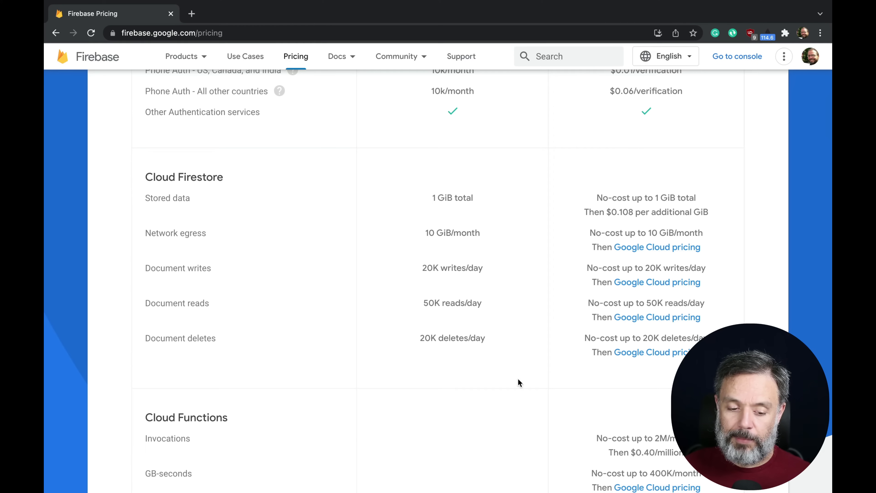
pyautogui.moveTo(479, 379)
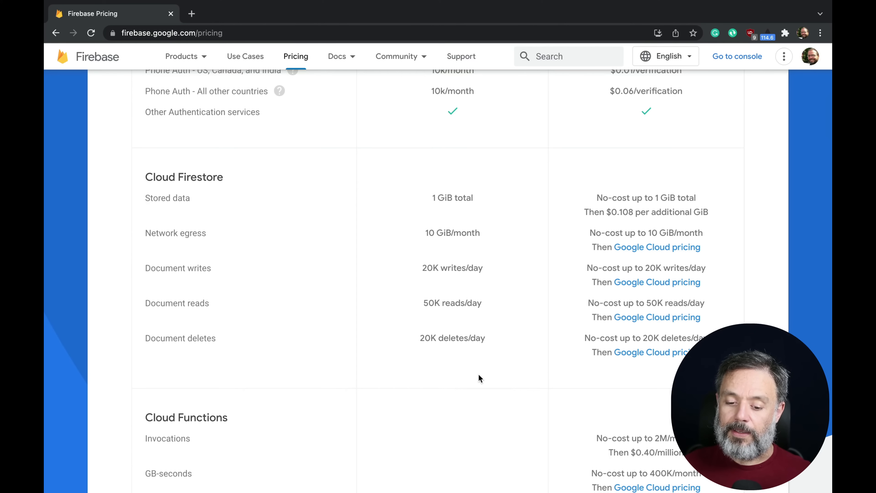
pyautogui.moveTo(498, 259)
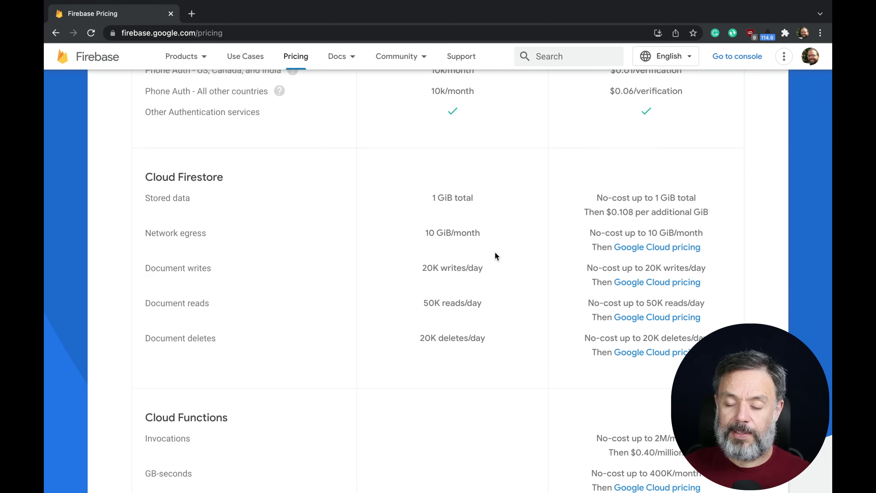
pyautogui.moveTo(491, 251)
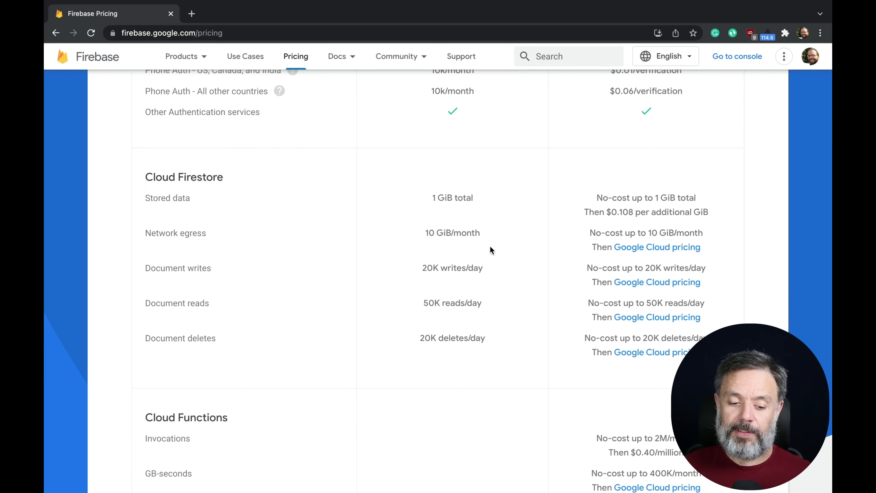
pyautogui.moveTo(471, 263)
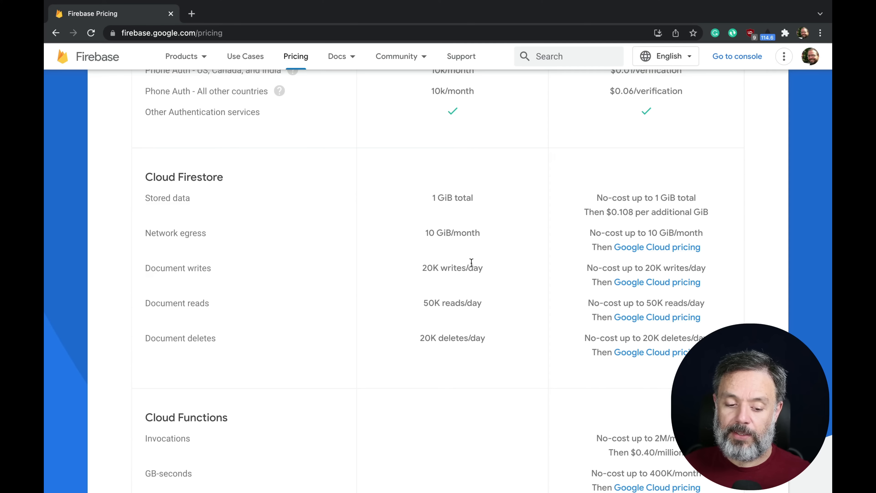
pyautogui.moveTo(464, 341)
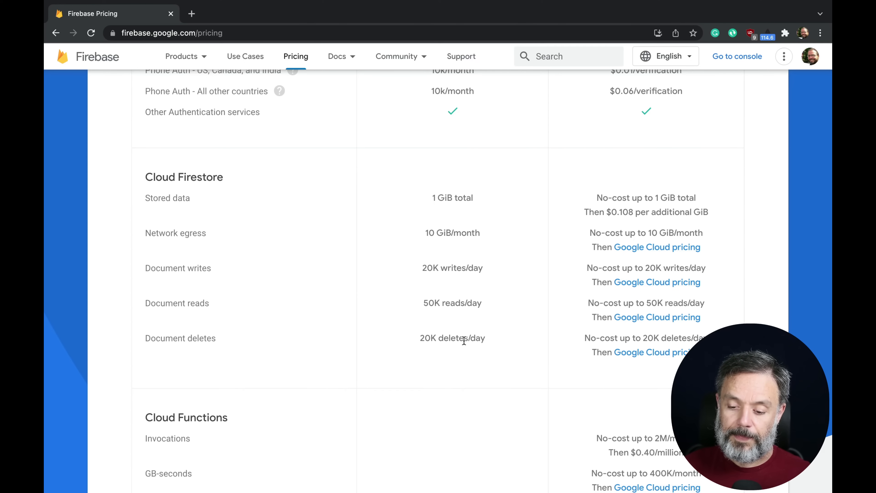
pyautogui.scroll(-3)
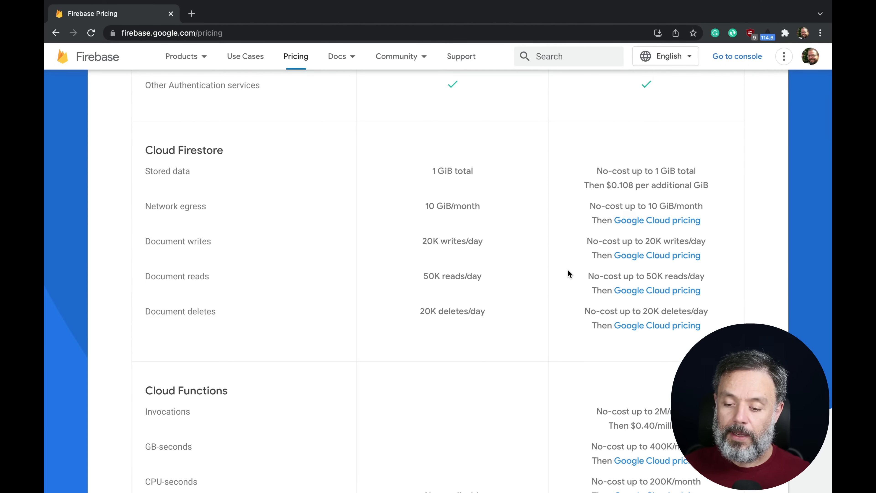
pyautogui.scroll(-3)
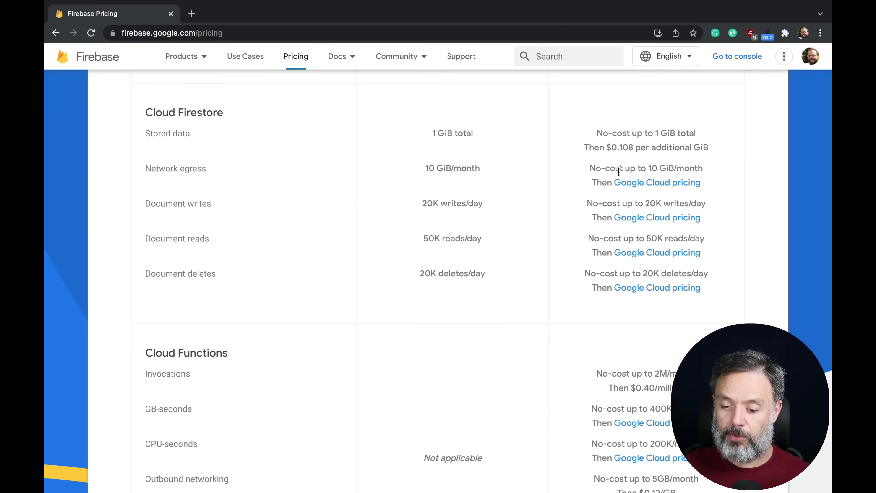
pyautogui.moveTo(710, 177)
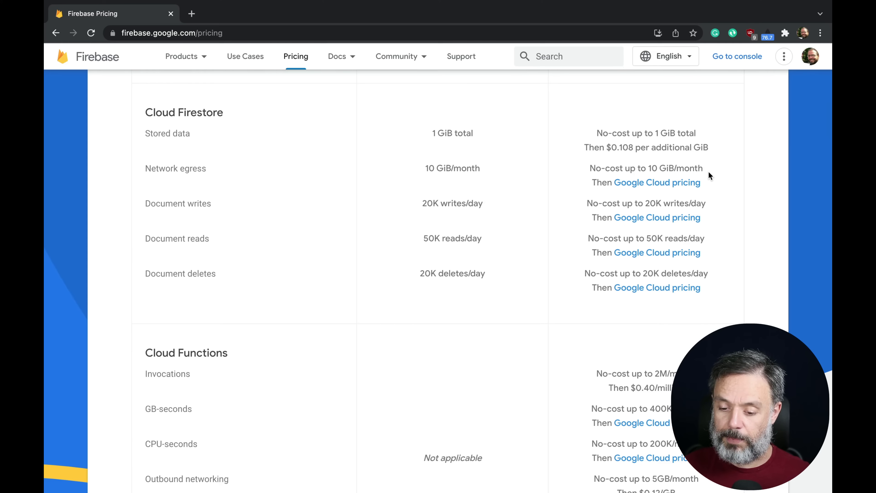
pyautogui.moveTo(642, 209)
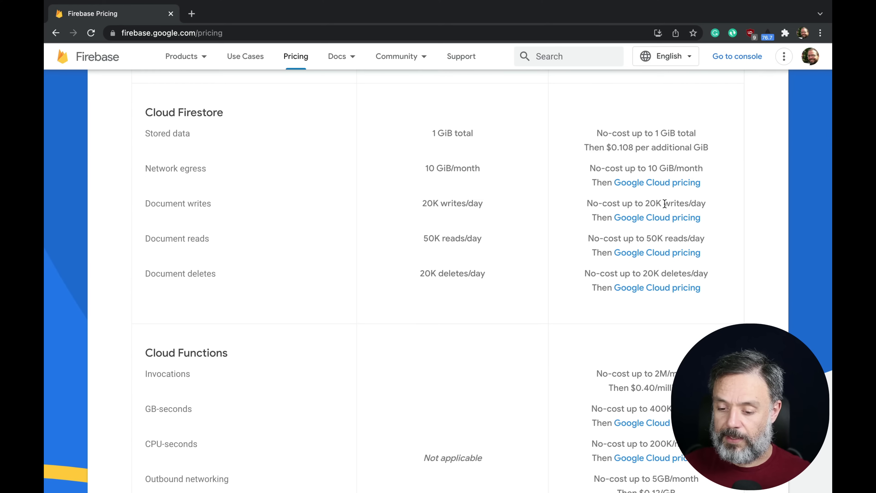
pyautogui.moveTo(702, 206)
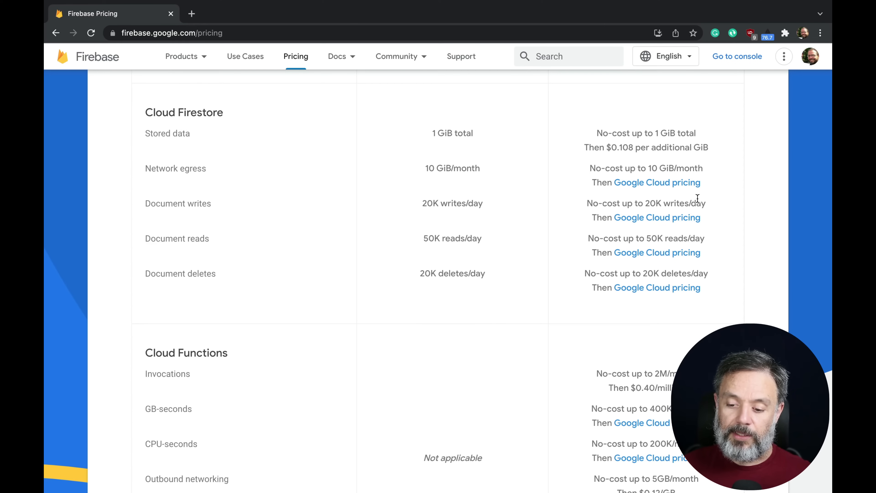
pyautogui.moveTo(661, 186)
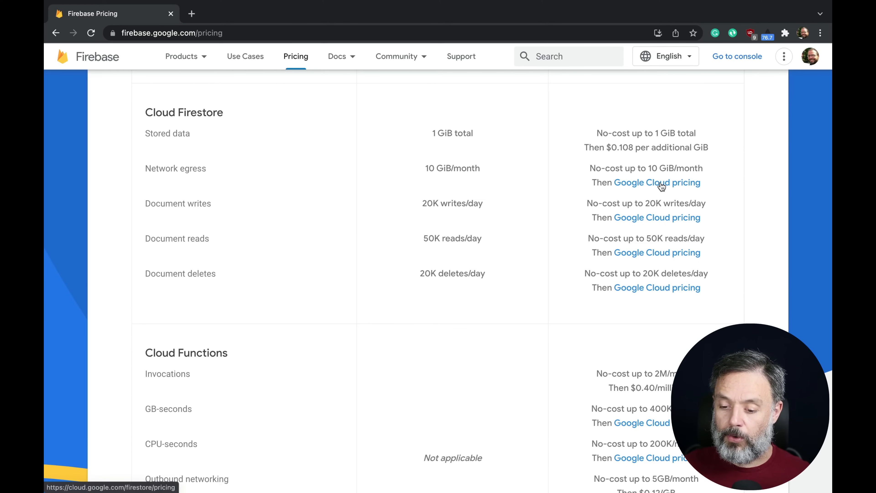
# Step: Open the Firestore pricing link on Google Cloud in a new tab
pyautogui.rightClick(657, 182)
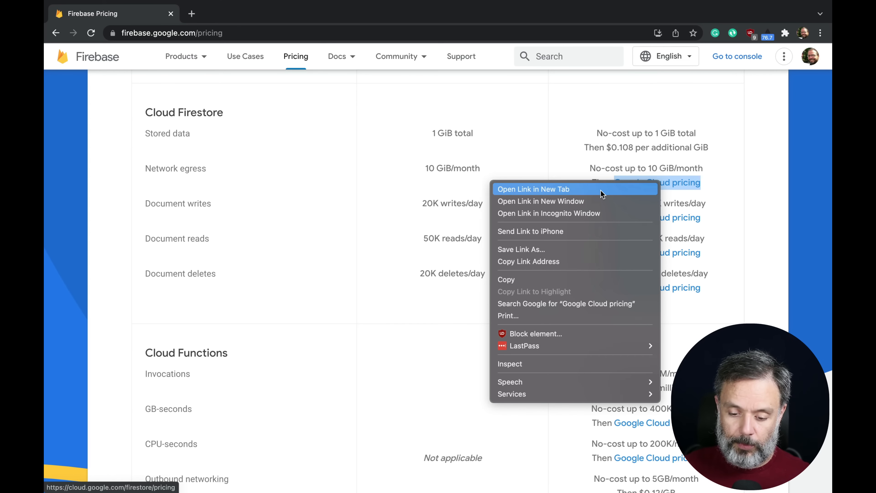
pyautogui.click(533, 189)
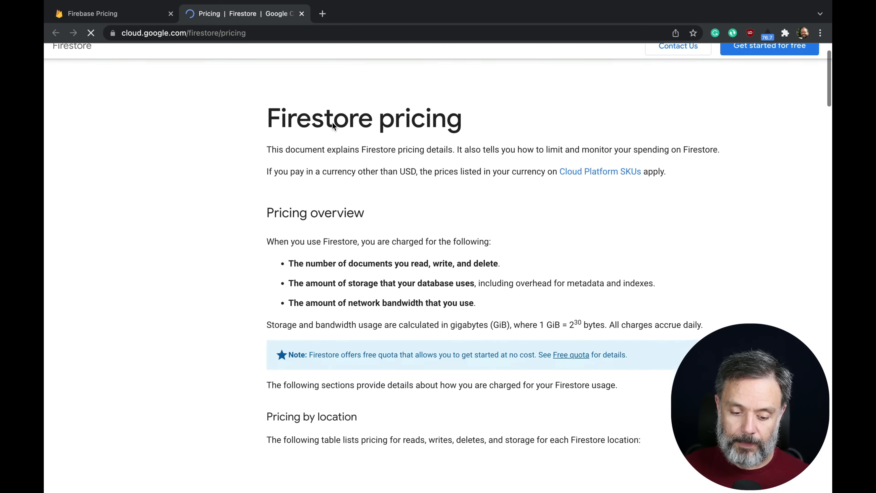
# Step: Scroll past Security Rules reads to the Storage size and Network bandwidth sections
pyautogui.scroll(-3)
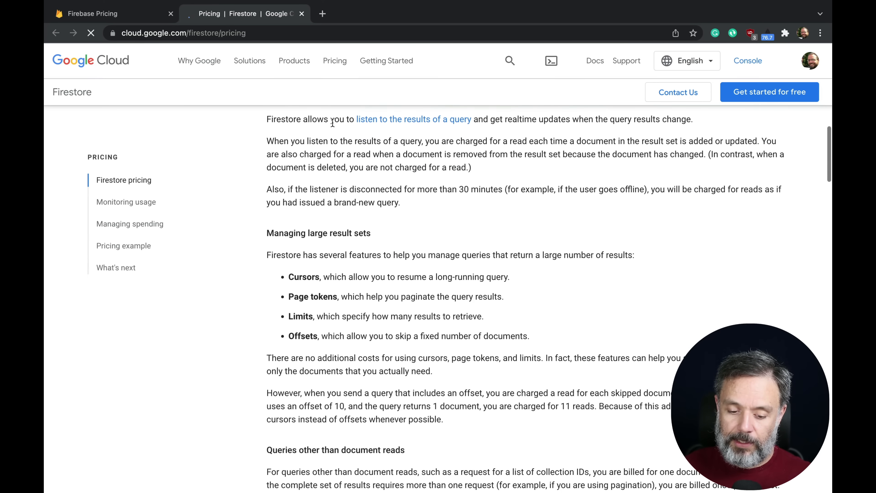
pyautogui.scroll(-3)
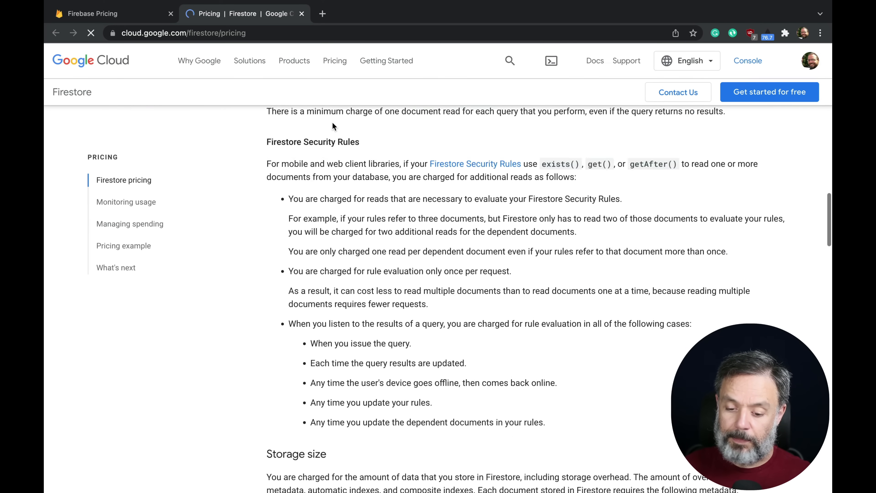
pyautogui.scroll(-3)
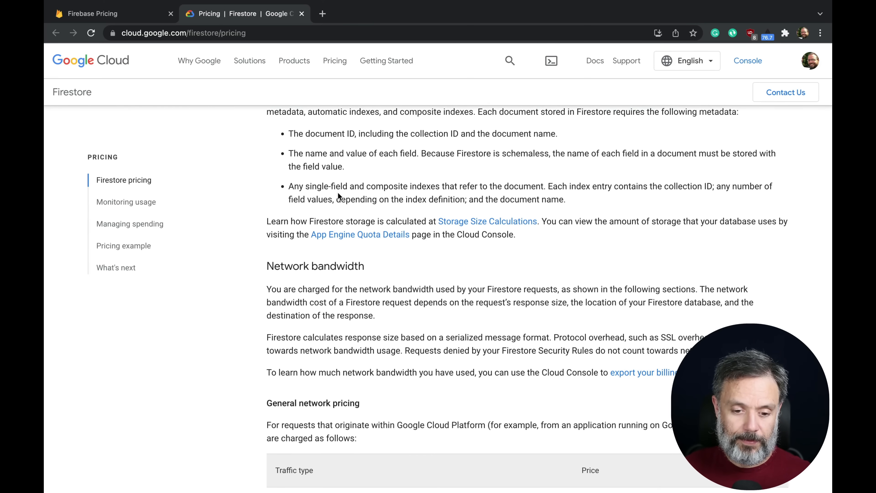
pyautogui.moveTo(302, 13)
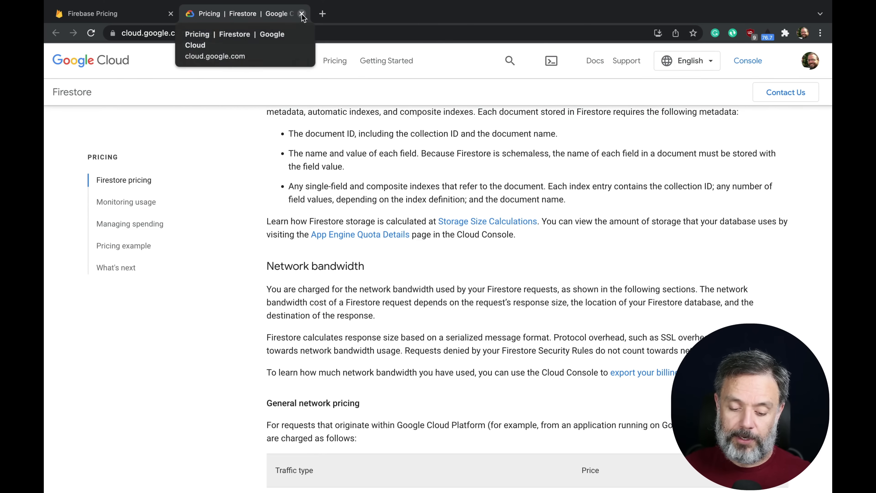
# Step: Close the Google Cloud tab and scroll the Firebase table to the Cloud Functions rows
pyautogui.click(302, 13)
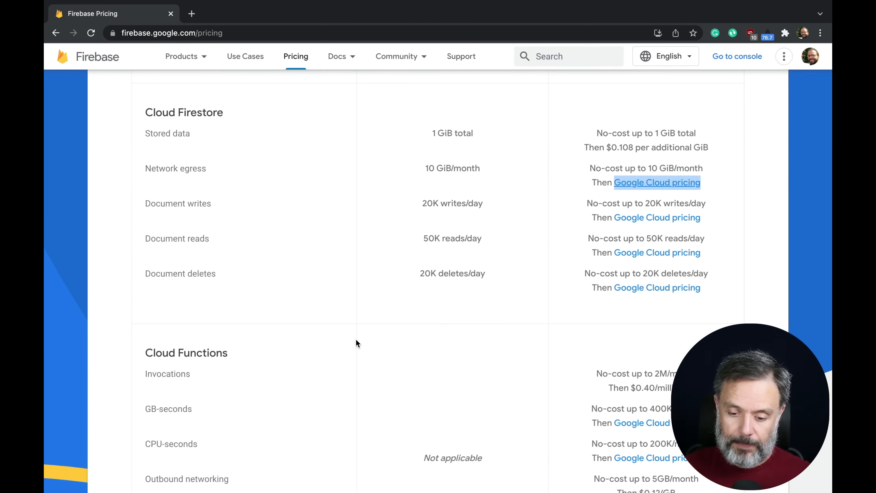
pyautogui.scroll(-3)
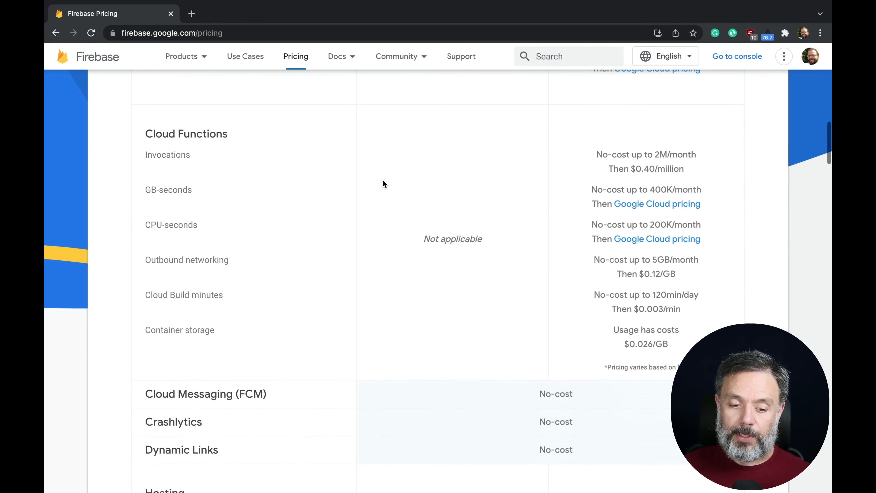
pyautogui.moveTo(445, 265)
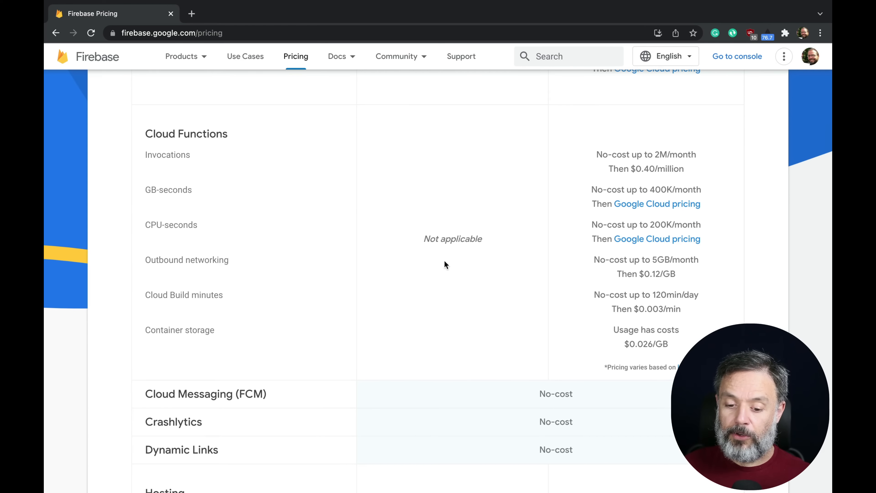
pyautogui.moveTo(453, 244)
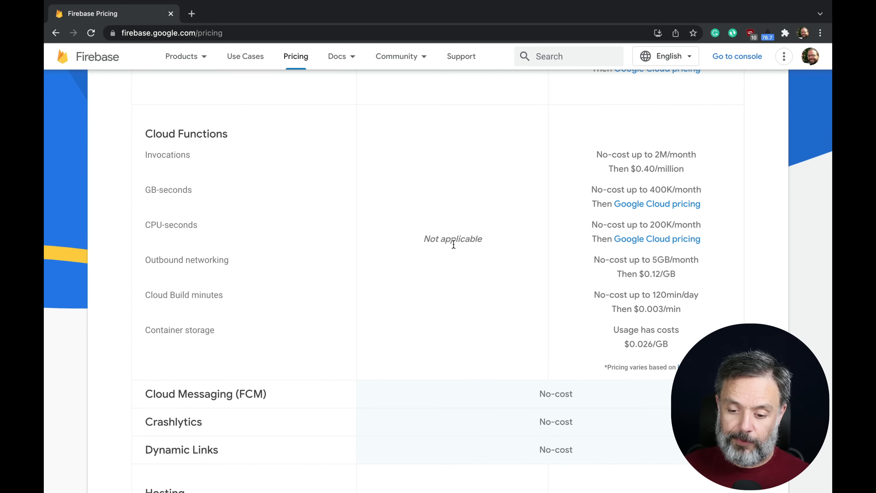
pyautogui.moveTo(730, 192)
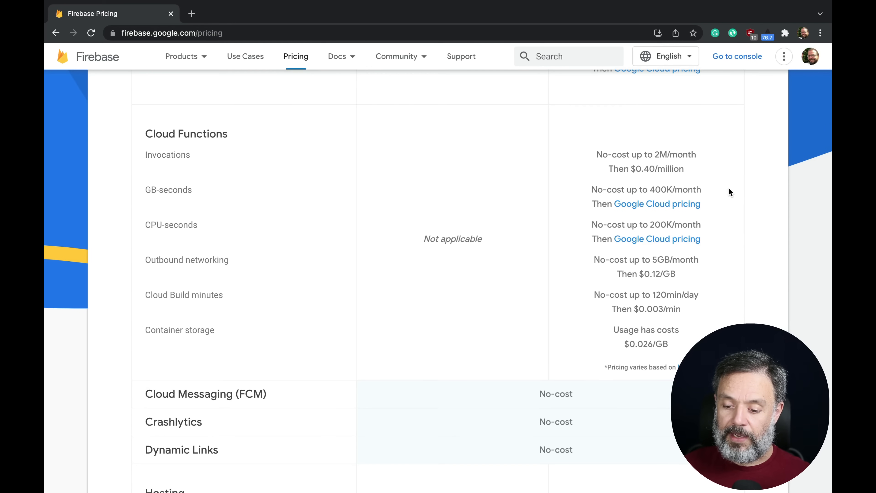
pyautogui.moveTo(723, 214)
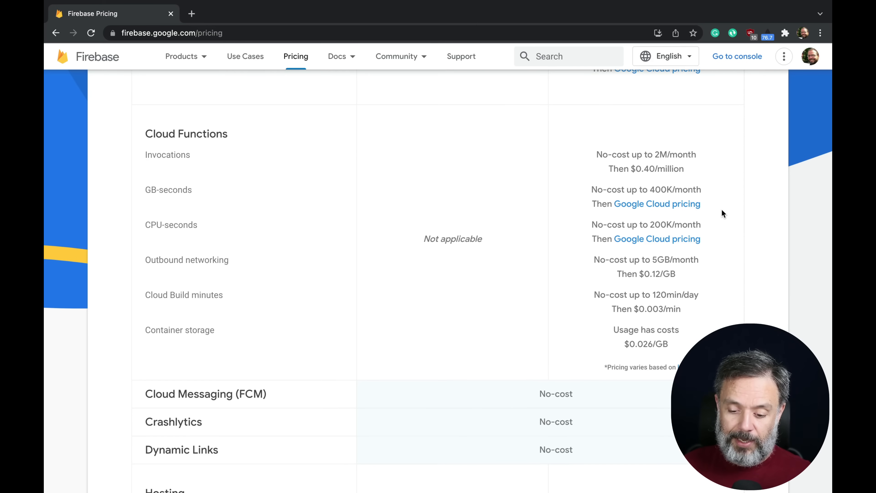
# Step: Scroll from Cloud Messaging through Hosting, In-App Messaging, Firebase ML and Predictions to Realtime Database
pyautogui.scroll(-3)
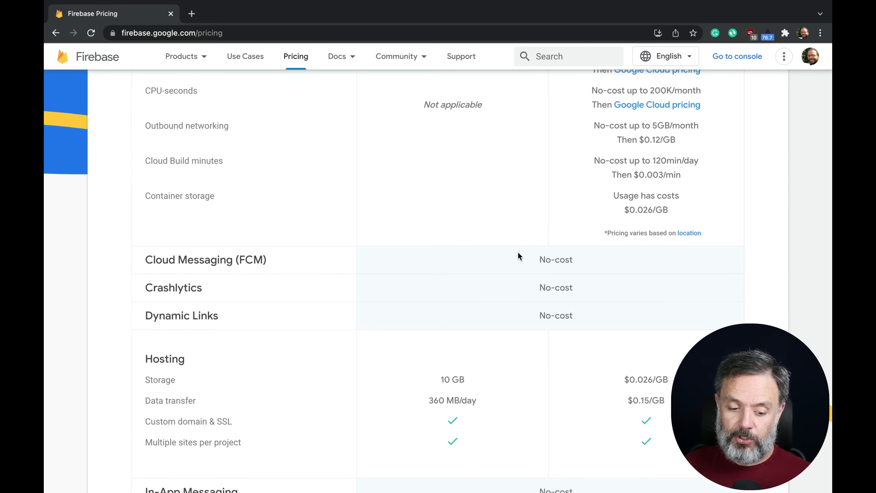
pyautogui.moveTo(595, 291)
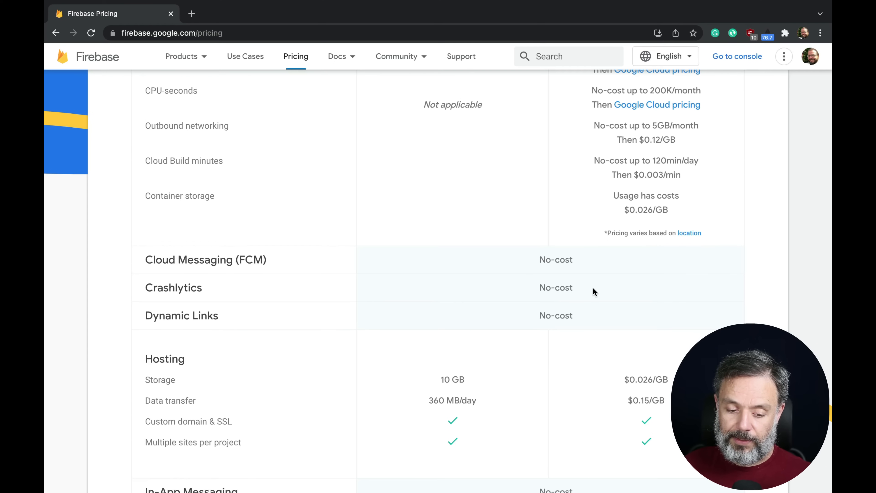
pyautogui.moveTo(614, 328)
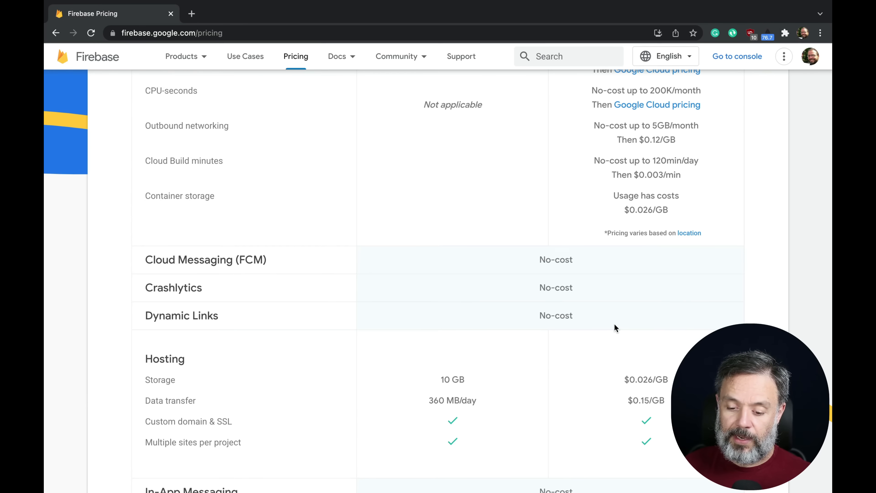
pyautogui.scroll(-3)
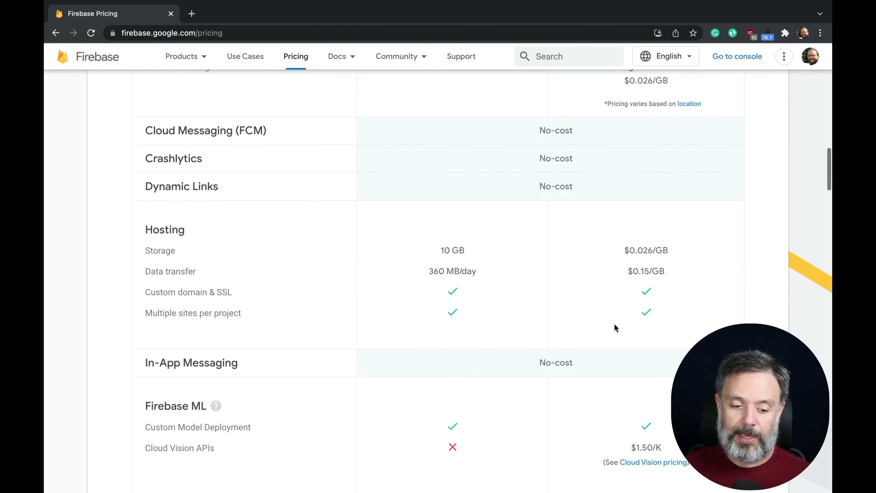
pyautogui.scroll(-3)
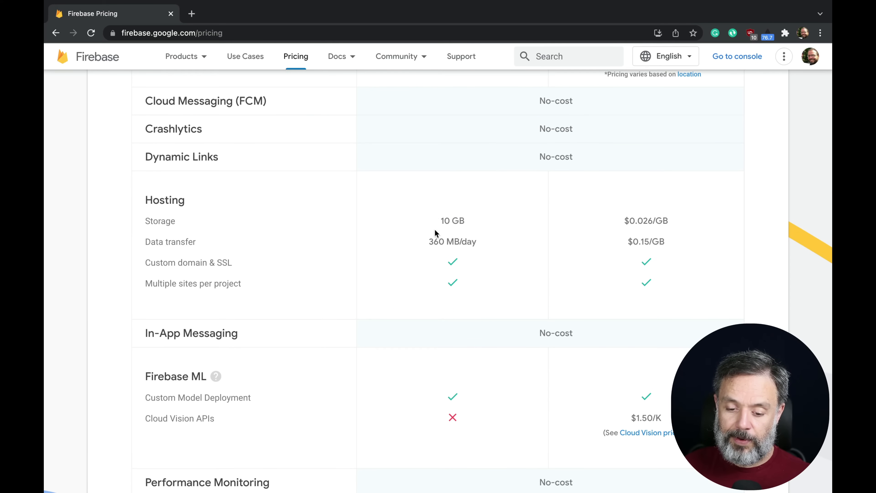
pyautogui.moveTo(444, 220)
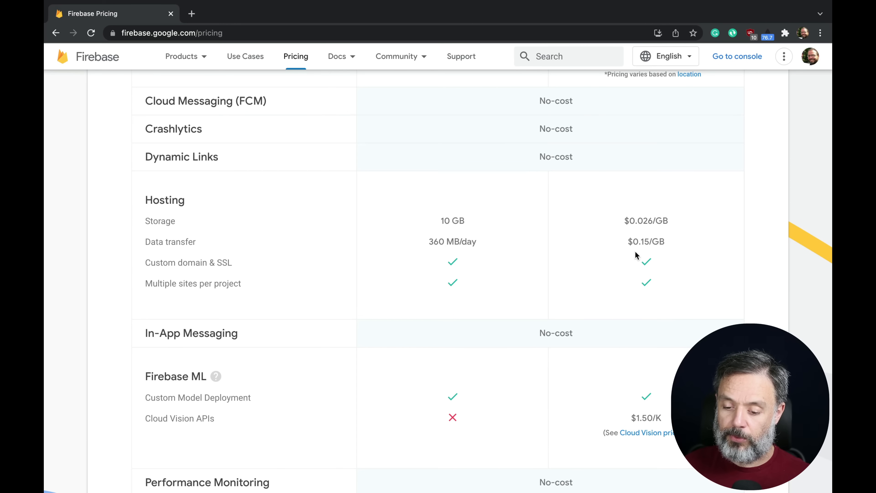
pyautogui.moveTo(692, 231)
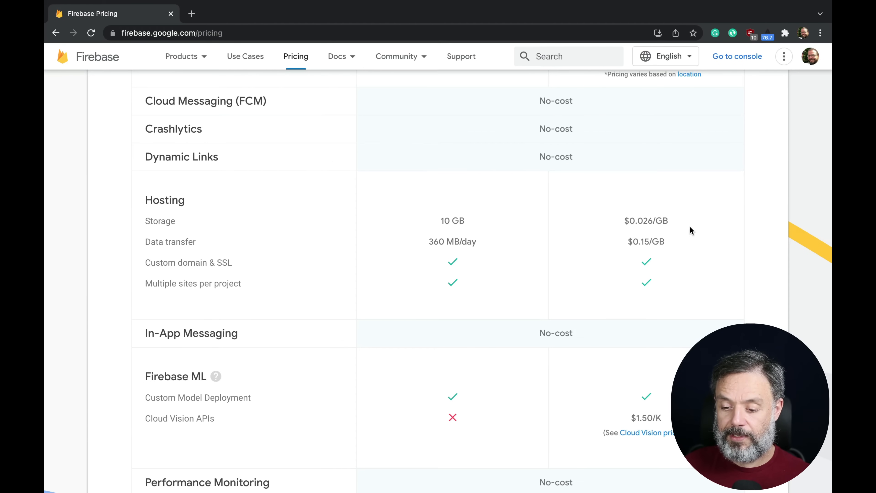
pyautogui.moveTo(675, 233)
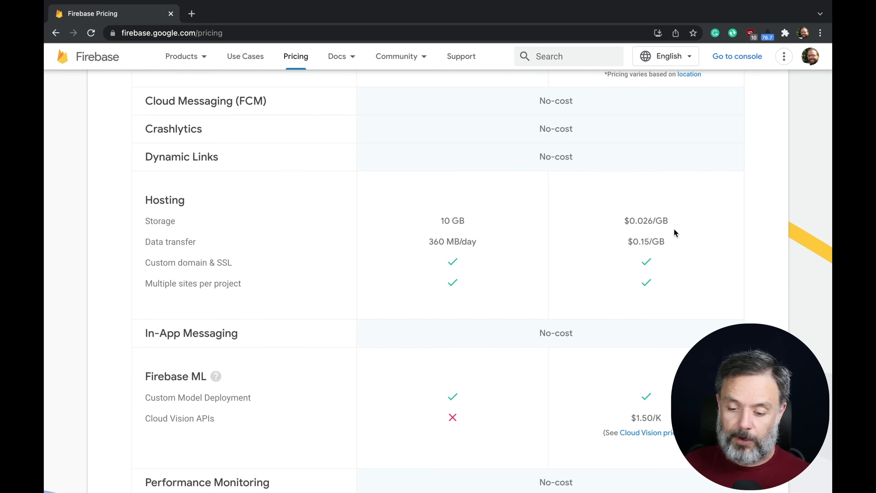
pyautogui.moveTo(644, 252)
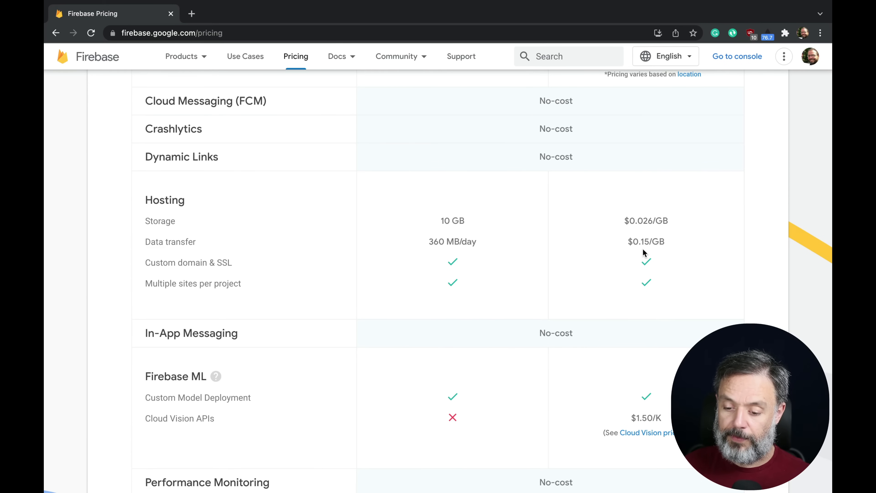
pyautogui.moveTo(683, 258)
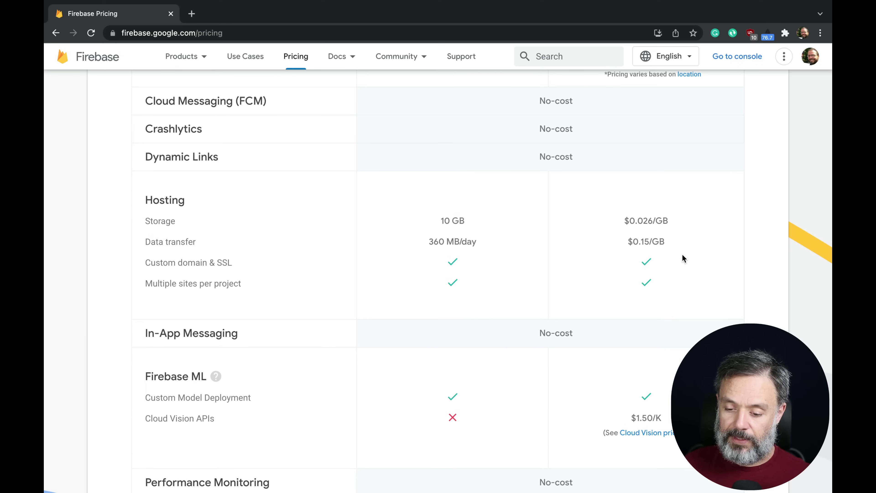
pyautogui.scroll(-3)
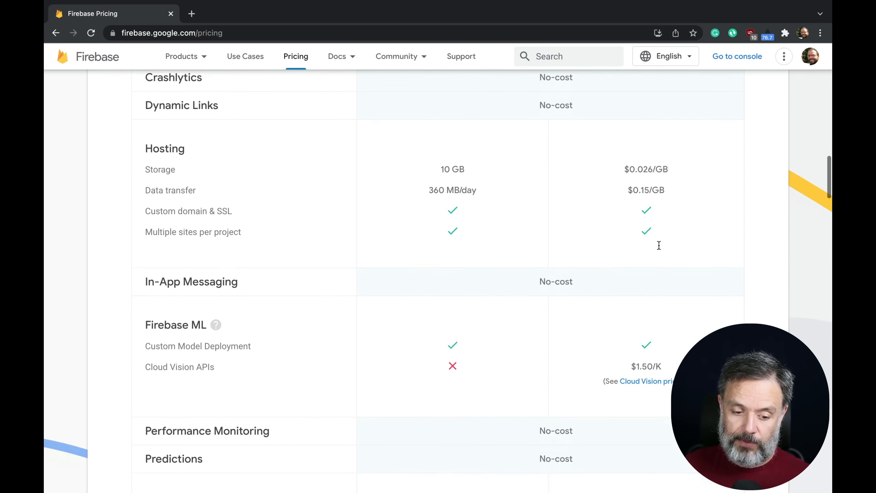
pyautogui.scroll(-3)
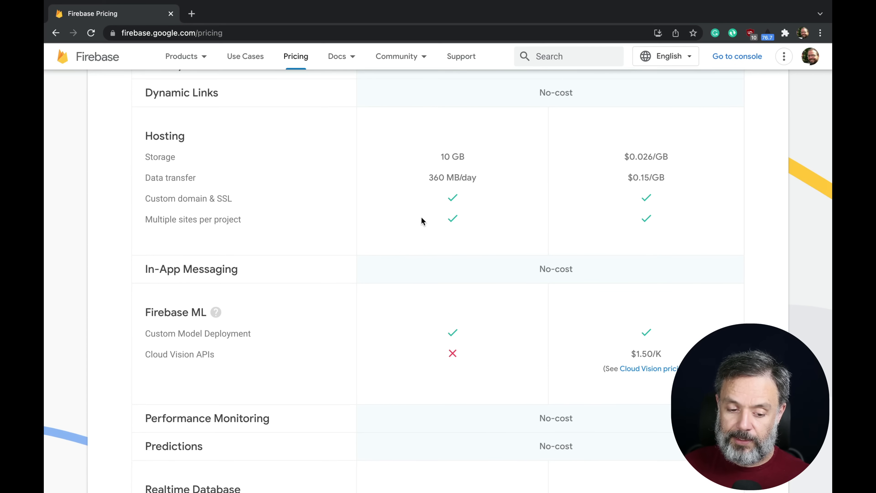
pyautogui.moveTo(444, 226)
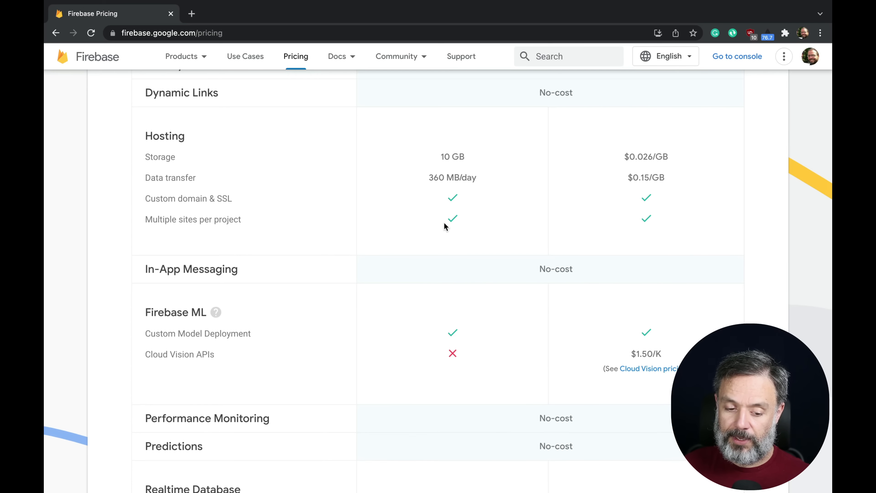
pyautogui.scroll(-3)
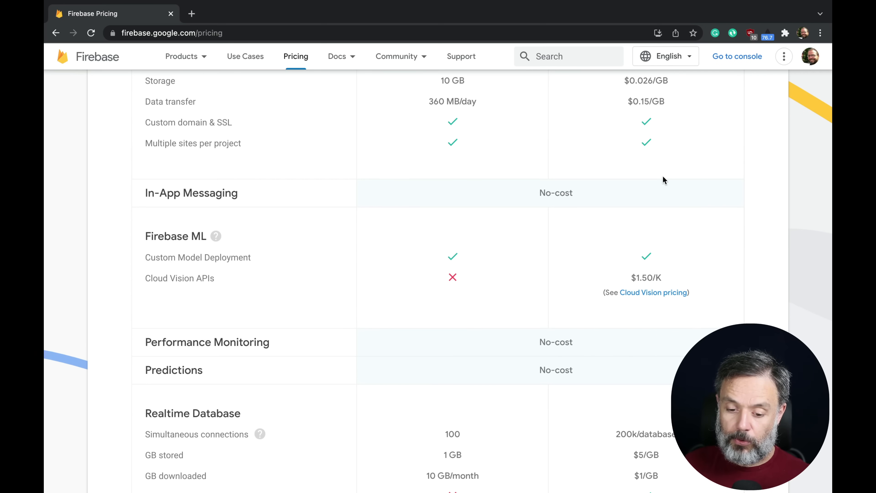
pyautogui.scroll(-3)
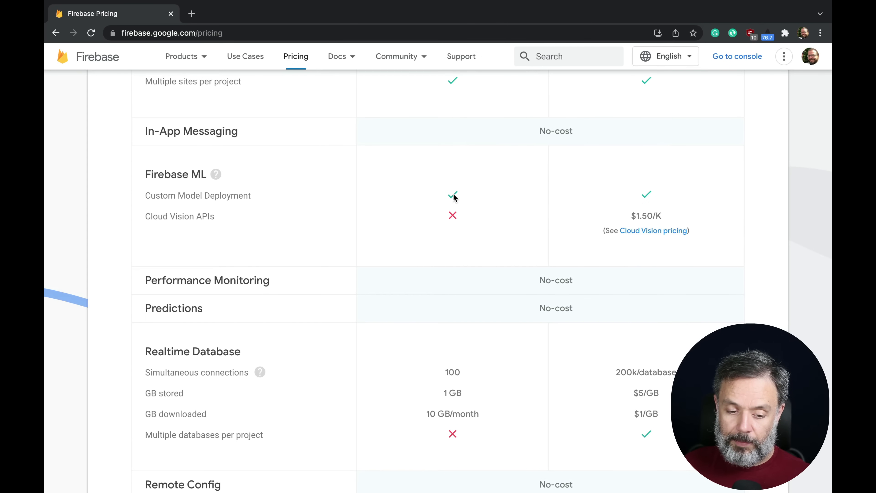
pyautogui.moveTo(452, 201)
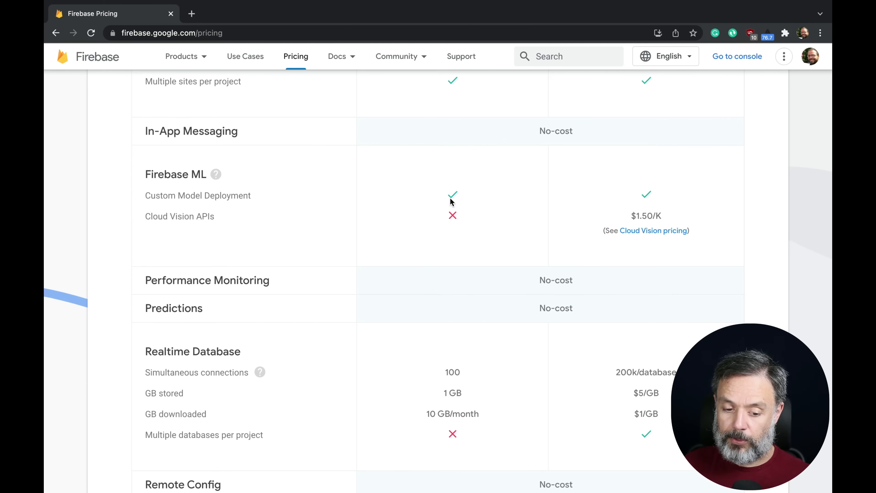
pyautogui.moveTo(179, 230)
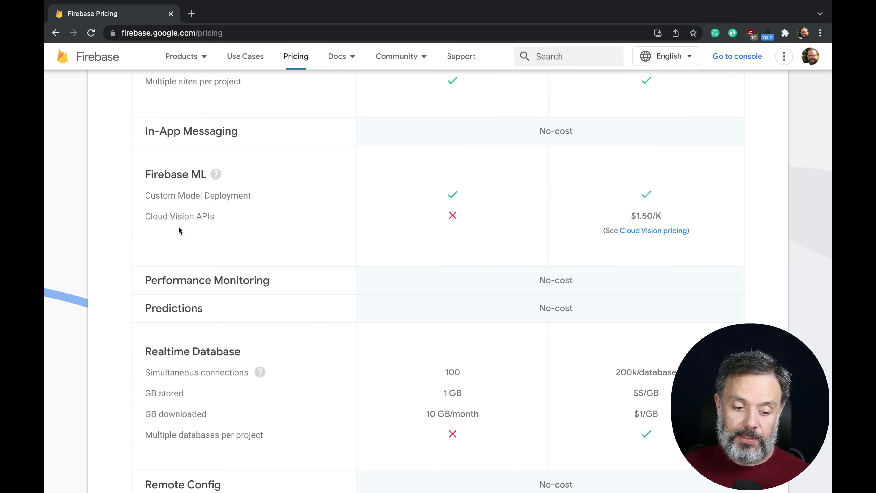
pyautogui.moveTo(480, 232)
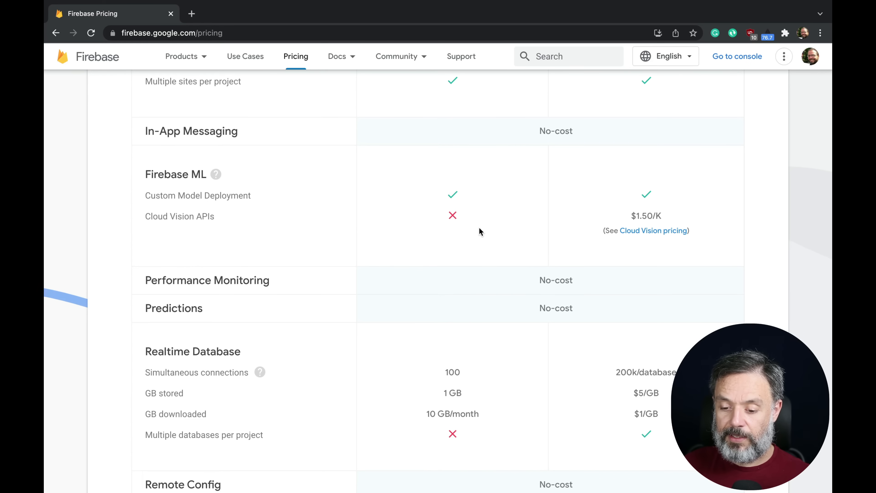
pyautogui.moveTo(644, 209)
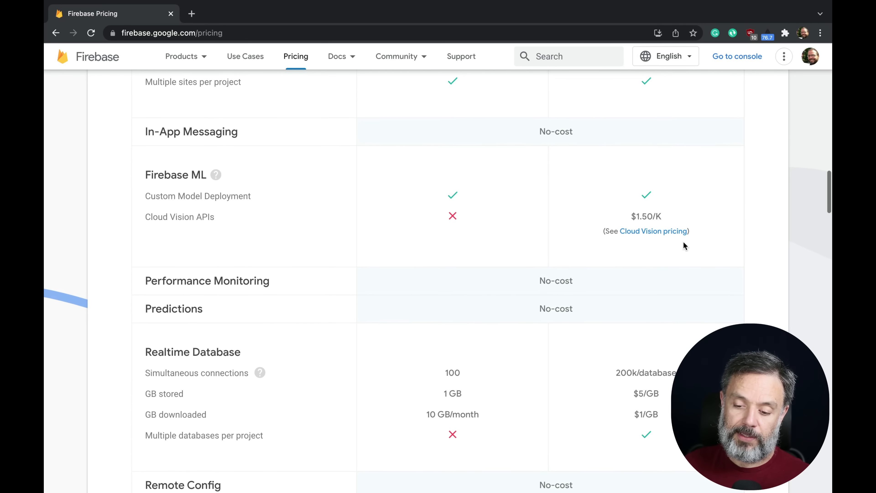
# Step: Scroll past Realtime Database and Remote Config to the Cloud Storage and Test Lab rows
pyautogui.scroll(-3)
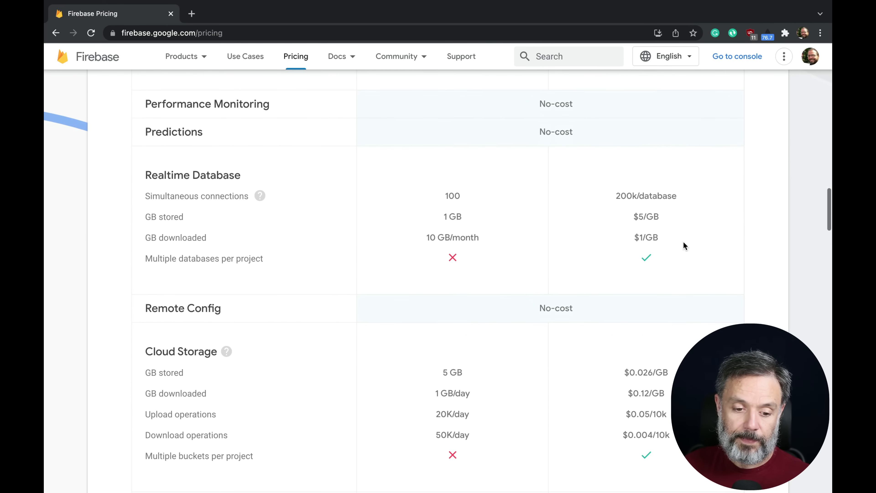
pyautogui.moveTo(620, 139)
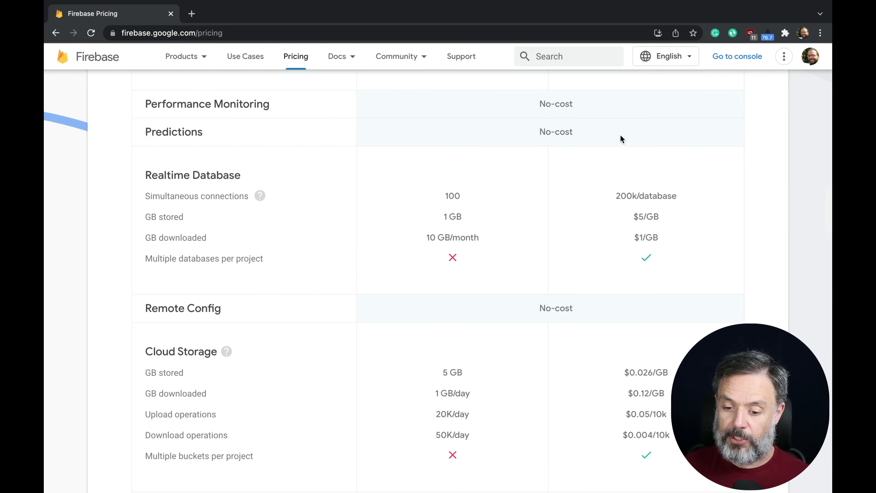
pyautogui.scroll(-3)
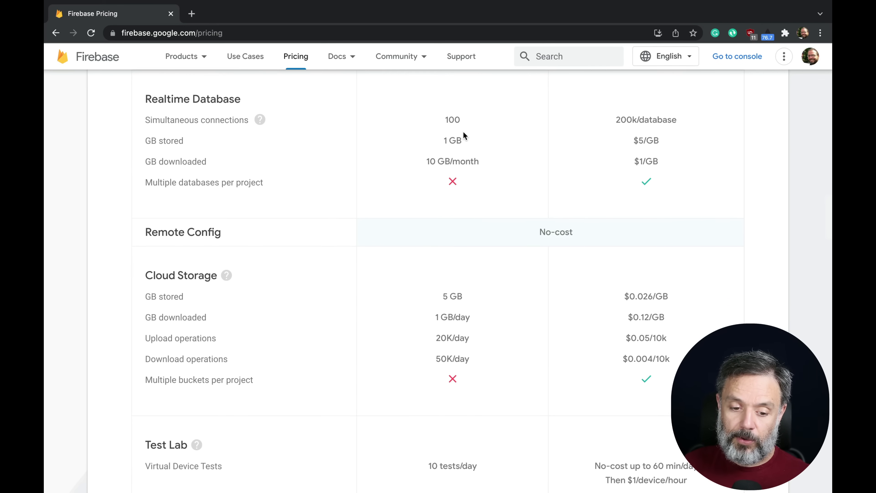
pyautogui.moveTo(458, 132)
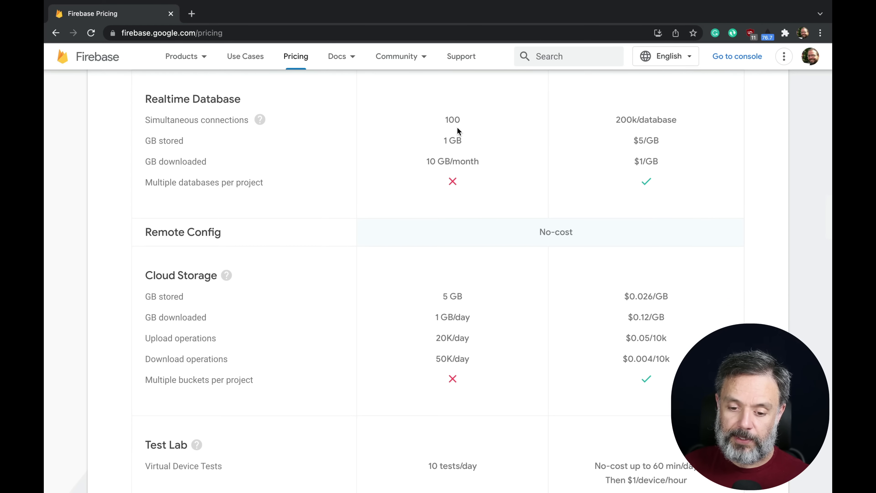
pyautogui.moveTo(619, 114)
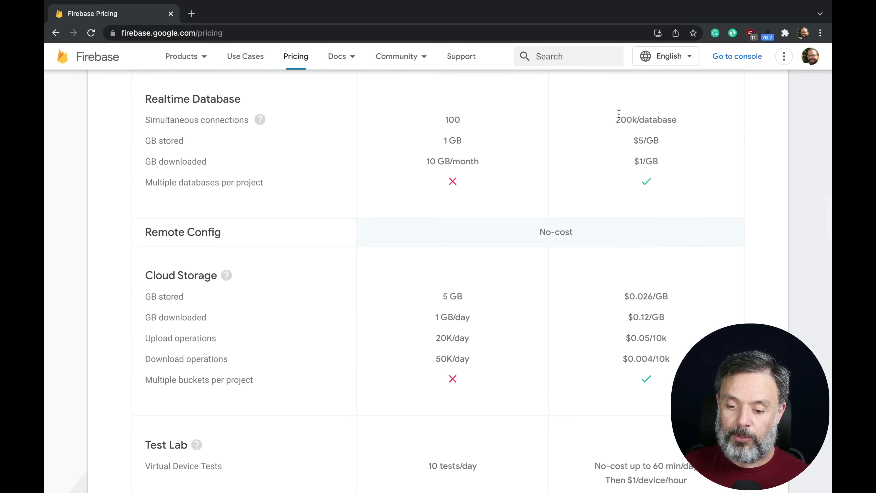
pyautogui.moveTo(682, 125)
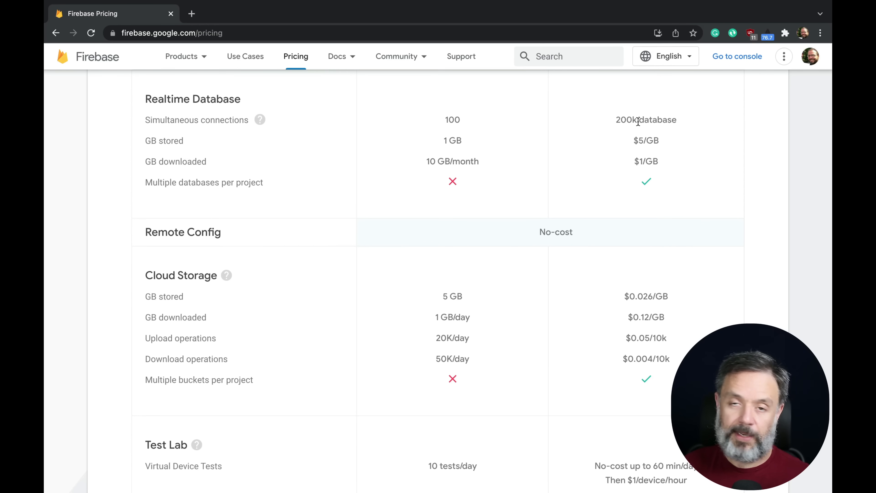
pyautogui.moveTo(528, 129)
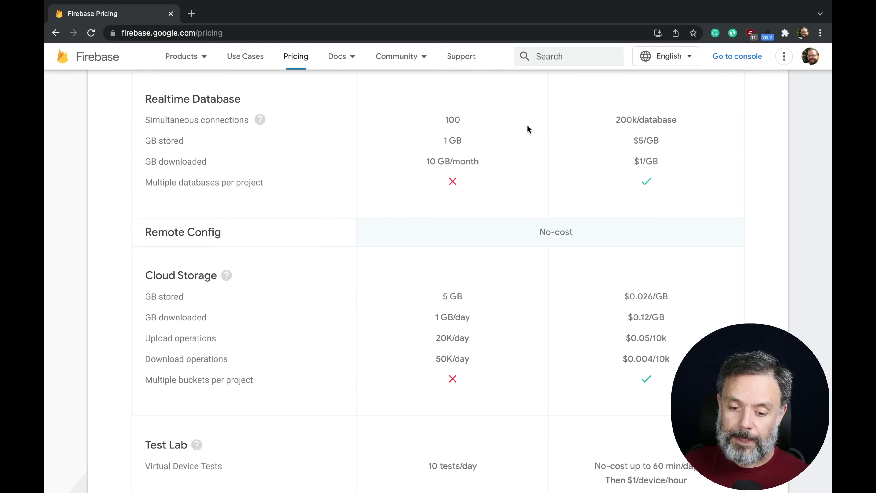
pyautogui.moveTo(455, 142)
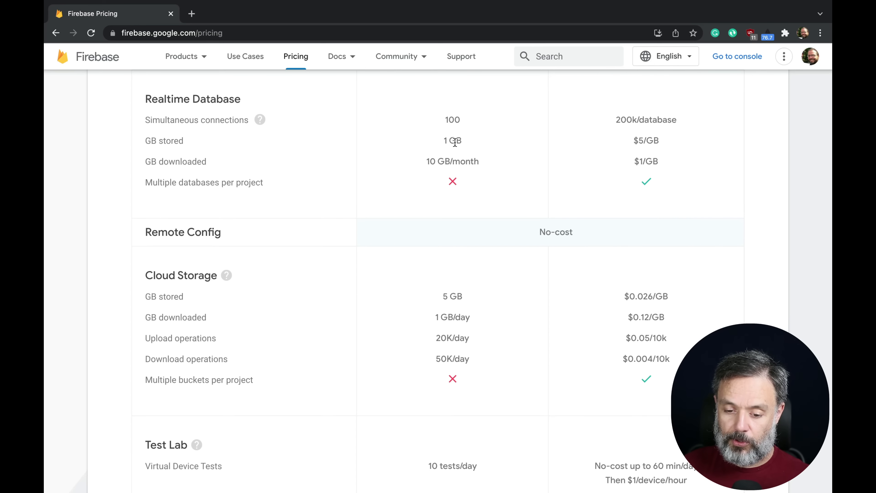
pyautogui.moveTo(656, 140)
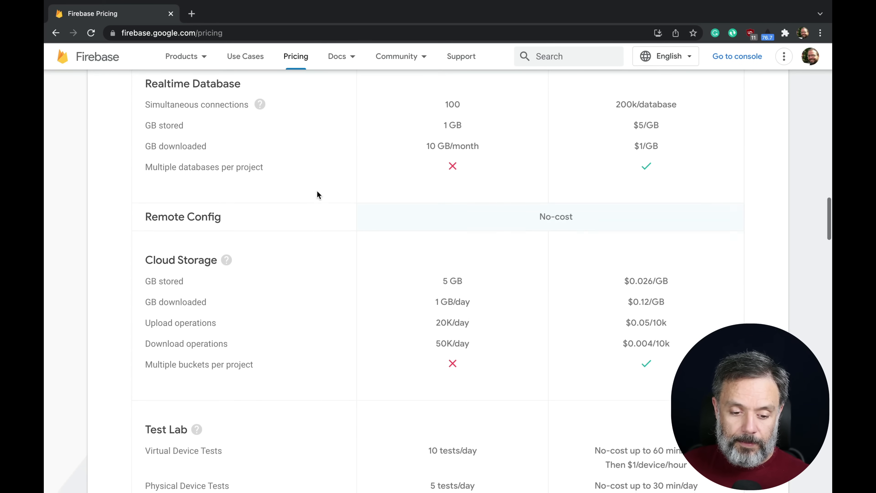
pyautogui.scroll(-3)
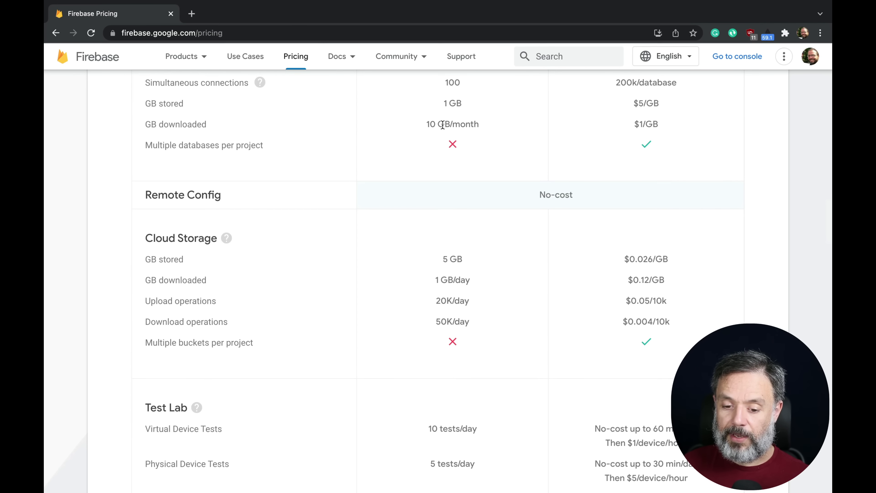
pyautogui.moveTo(605, 122)
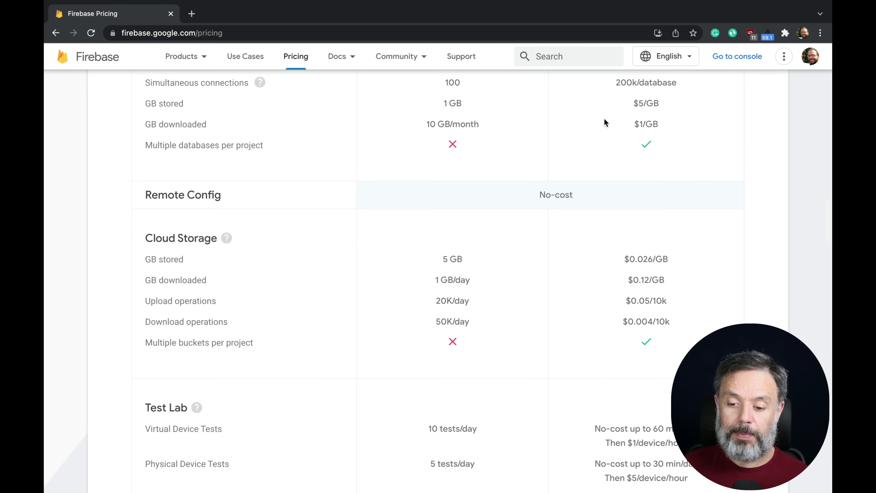
pyautogui.moveTo(644, 133)
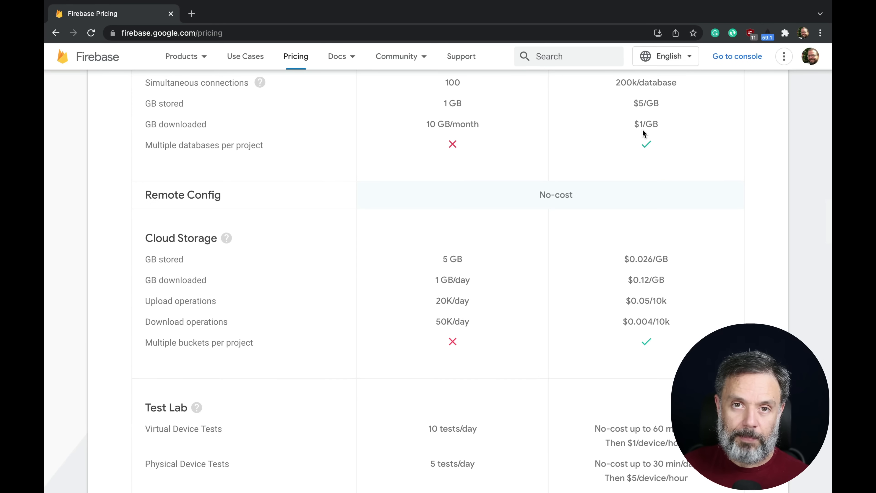
pyautogui.scroll(-3)
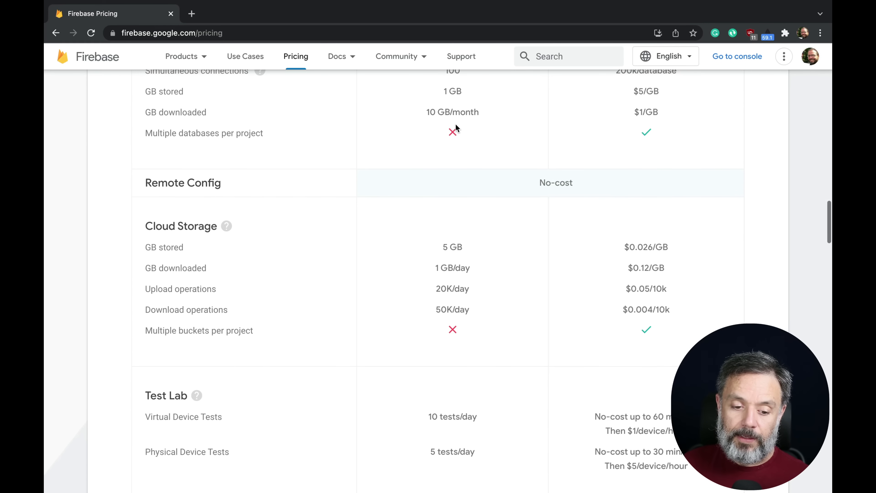
pyautogui.moveTo(454, 145)
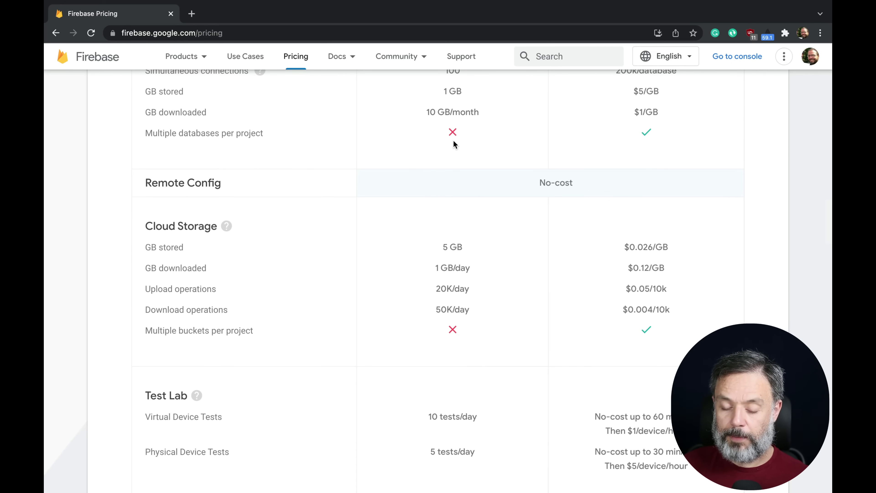
pyautogui.moveTo(644, 144)
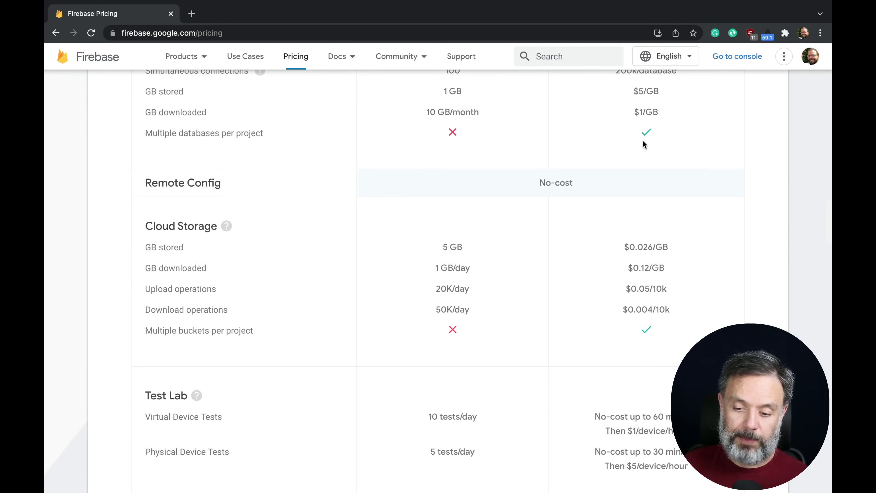
# Step: Scroll past Test Lab to the Google Cloud BigQuery and IaaS rows and the Choose a plan banner
pyautogui.scroll(-3)
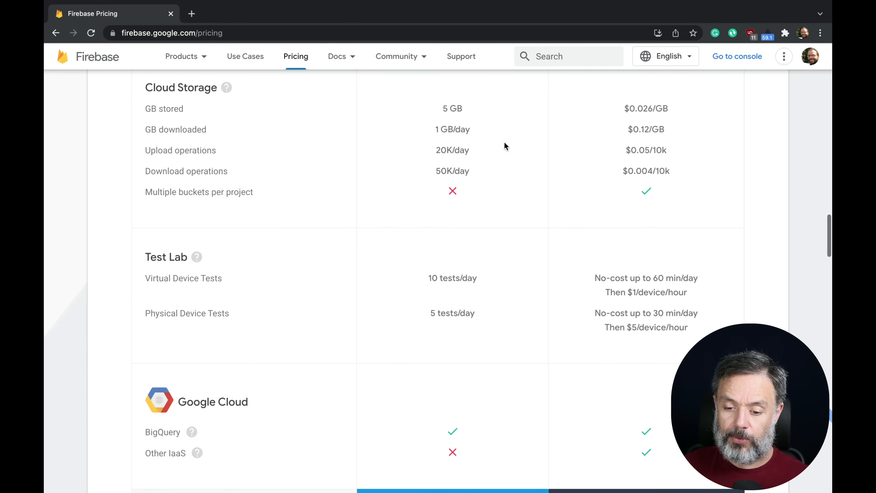
pyautogui.moveTo(648, 110)
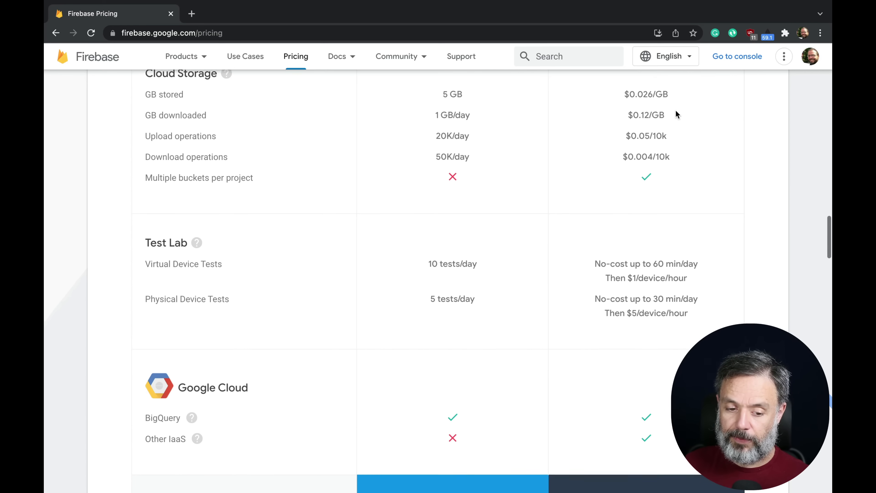
pyautogui.scroll(-3)
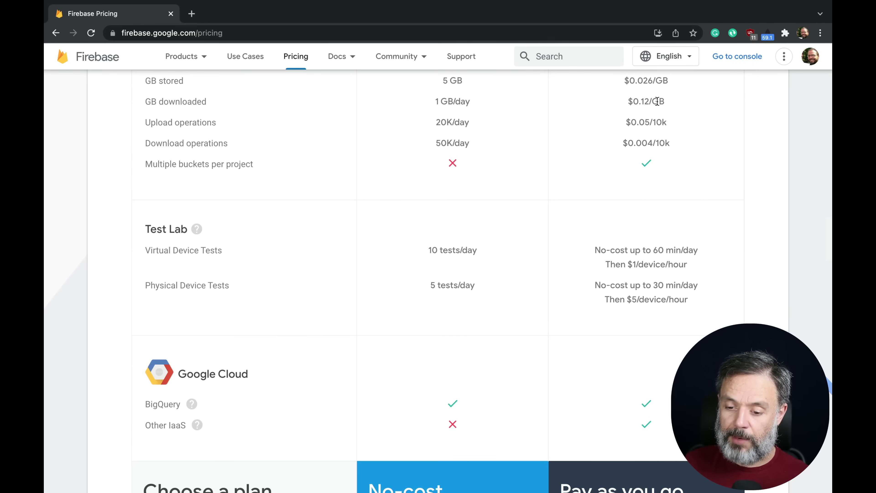
pyautogui.moveTo(651, 113)
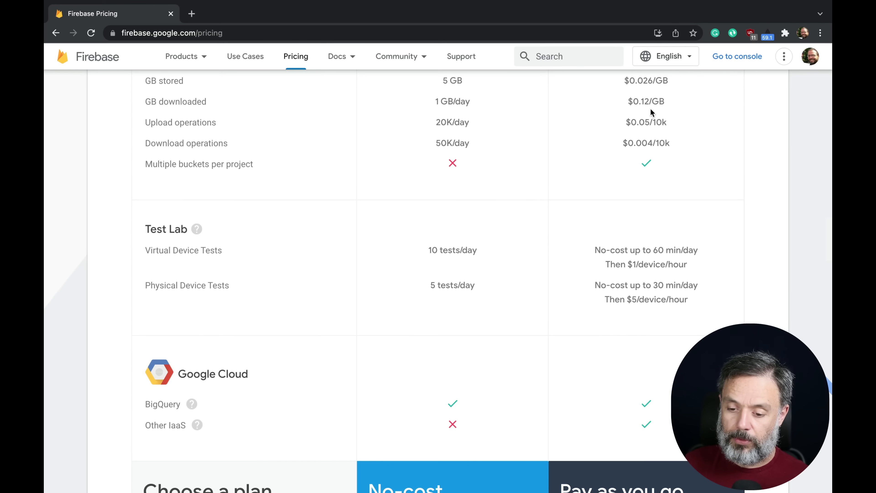
pyautogui.scroll(-3)
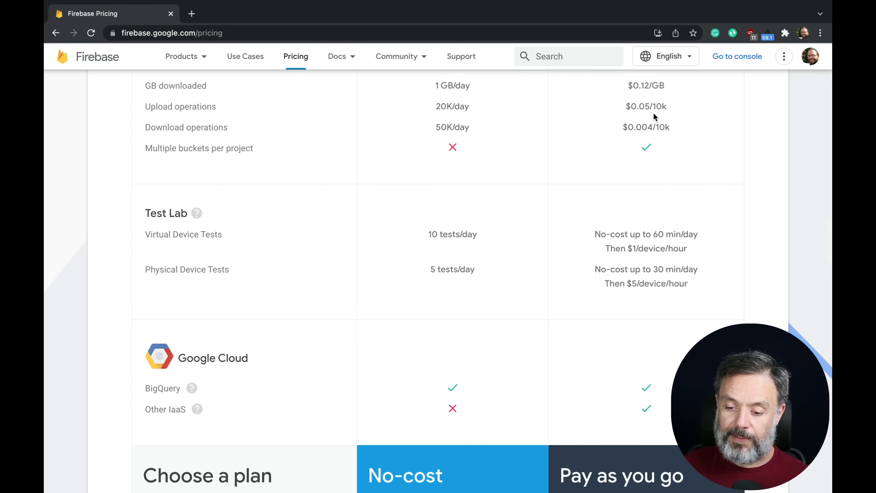
pyautogui.moveTo(633, 109)
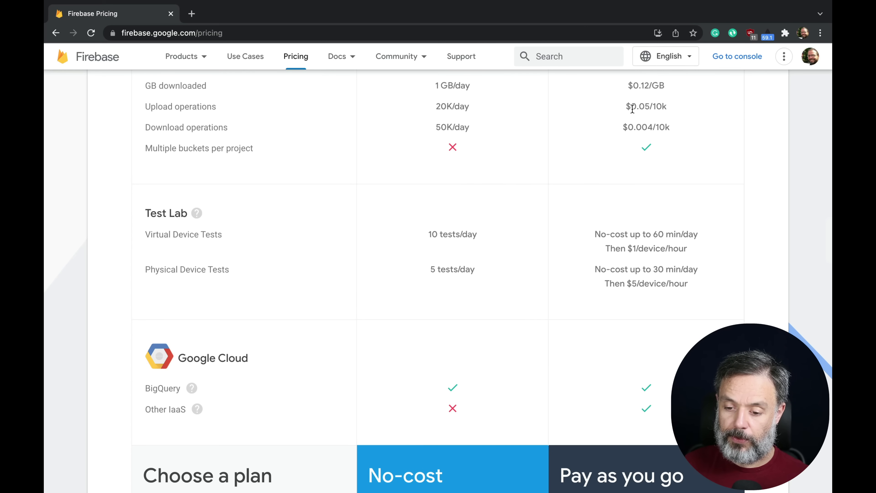
pyautogui.moveTo(604, 114)
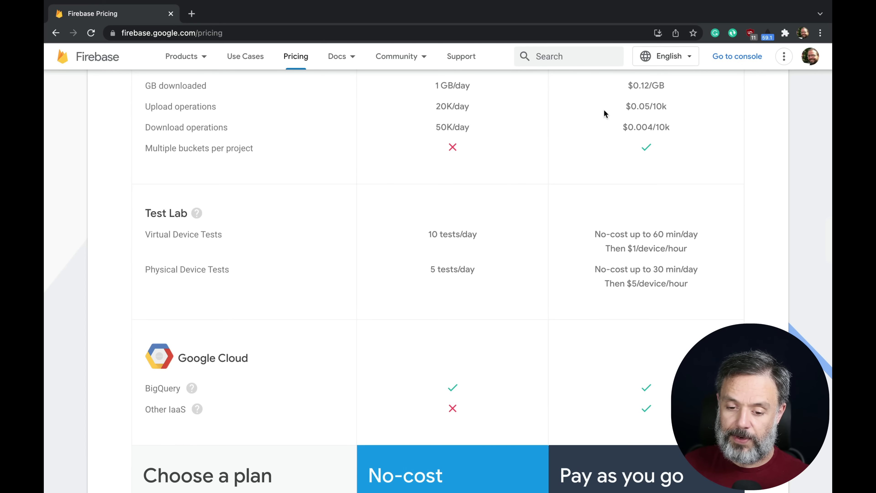
pyautogui.moveTo(445, 106)
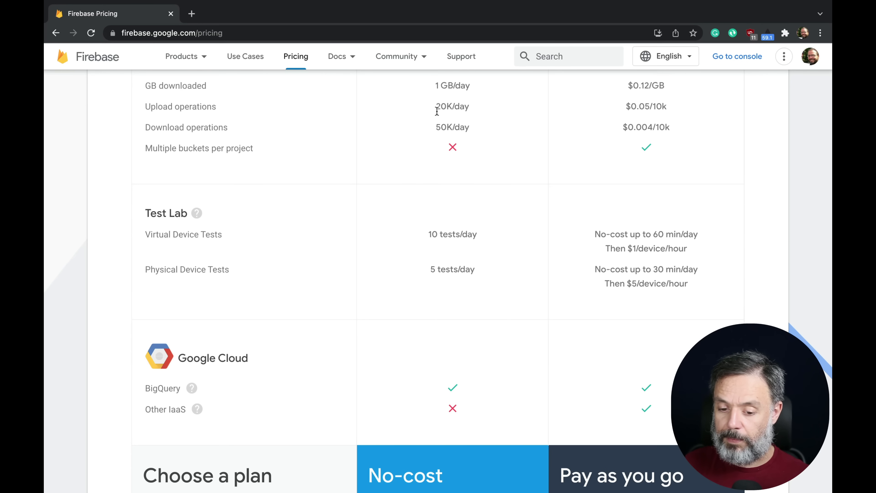
pyautogui.scroll(-3)
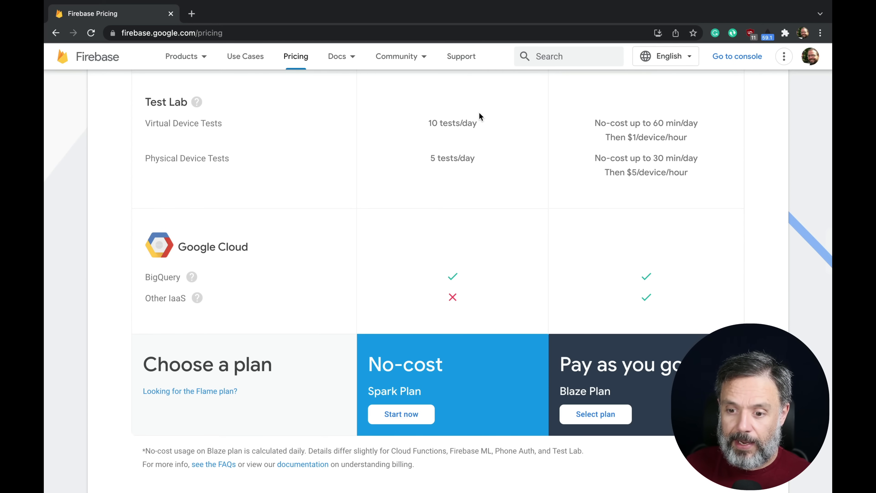
# Step: Scroll back up past Cloud Storage and Realtime Database to the Hosting and Dynamic Links rows
pyautogui.scroll(3)
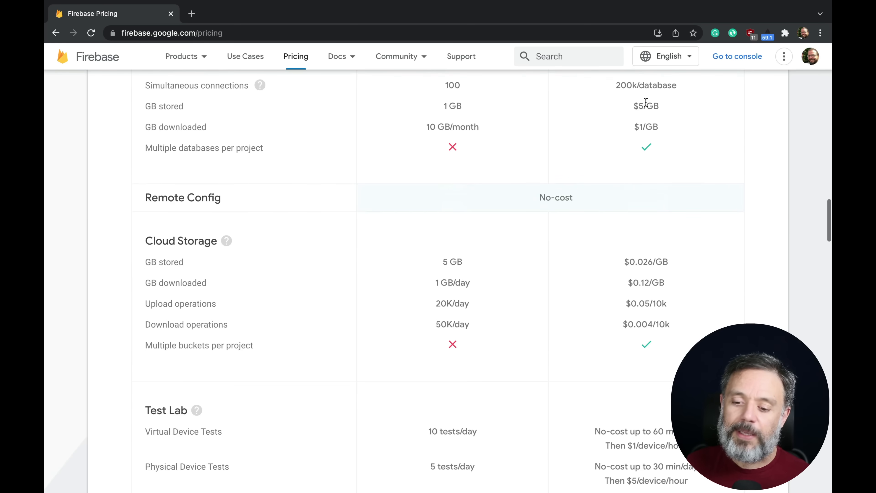
pyautogui.scroll(3)
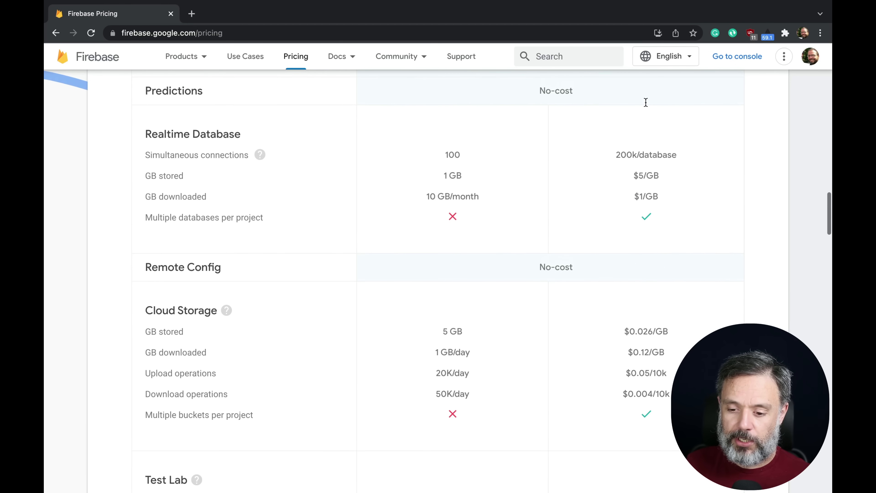
pyautogui.scroll(3)
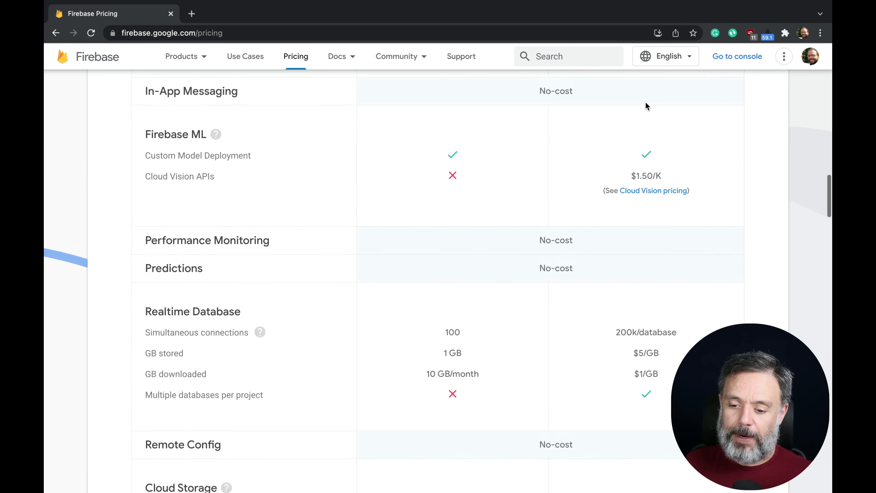
pyautogui.scroll(3)
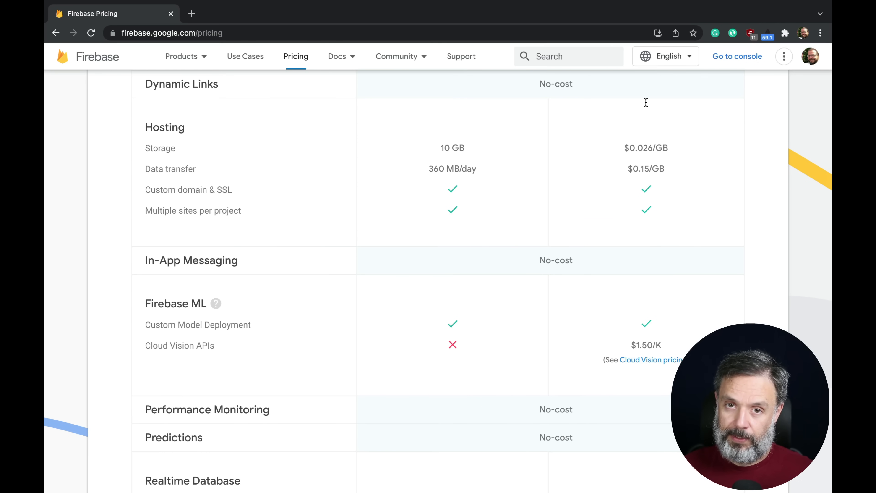
pyautogui.moveTo(647, 107)
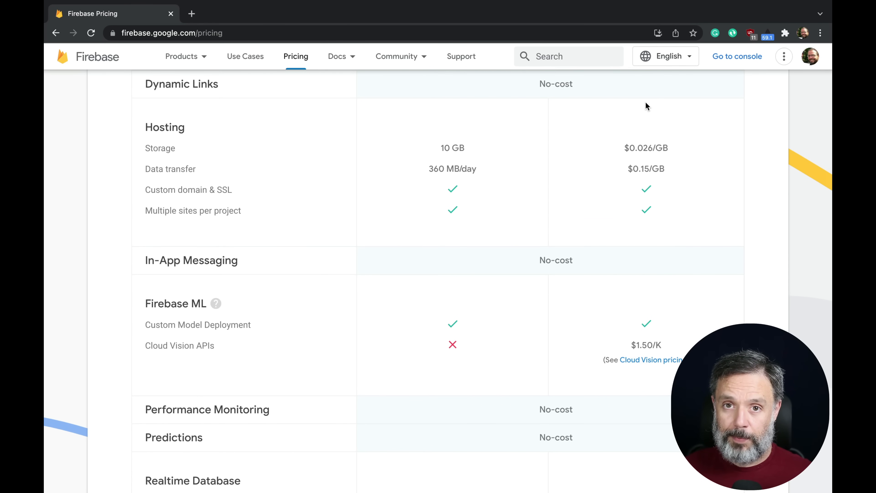